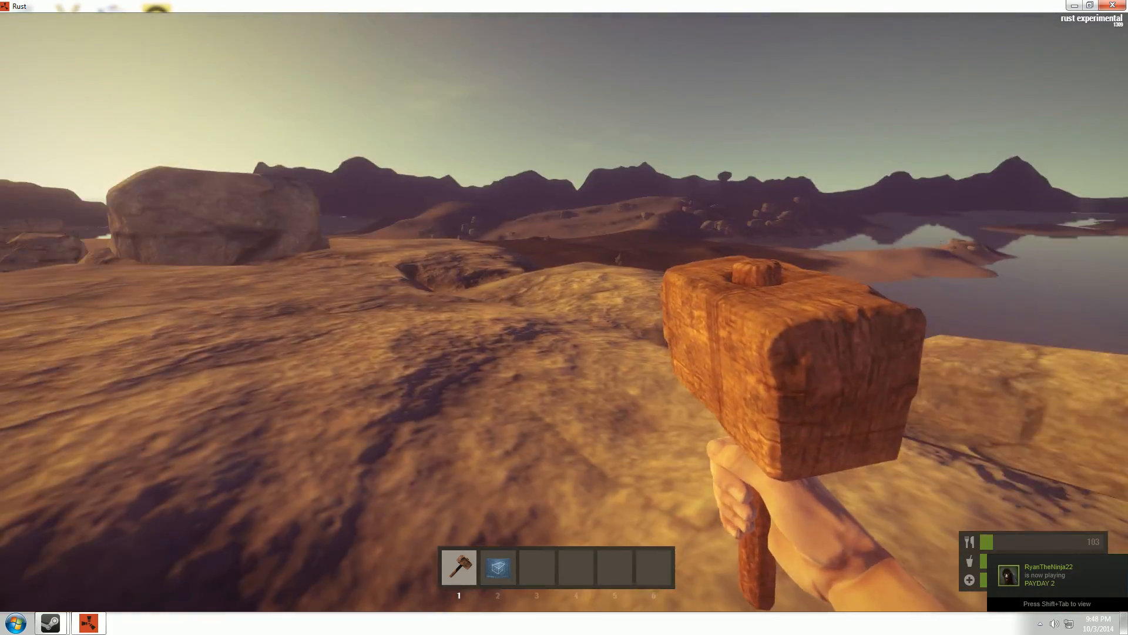
pyautogui.moveTo(564, 318)
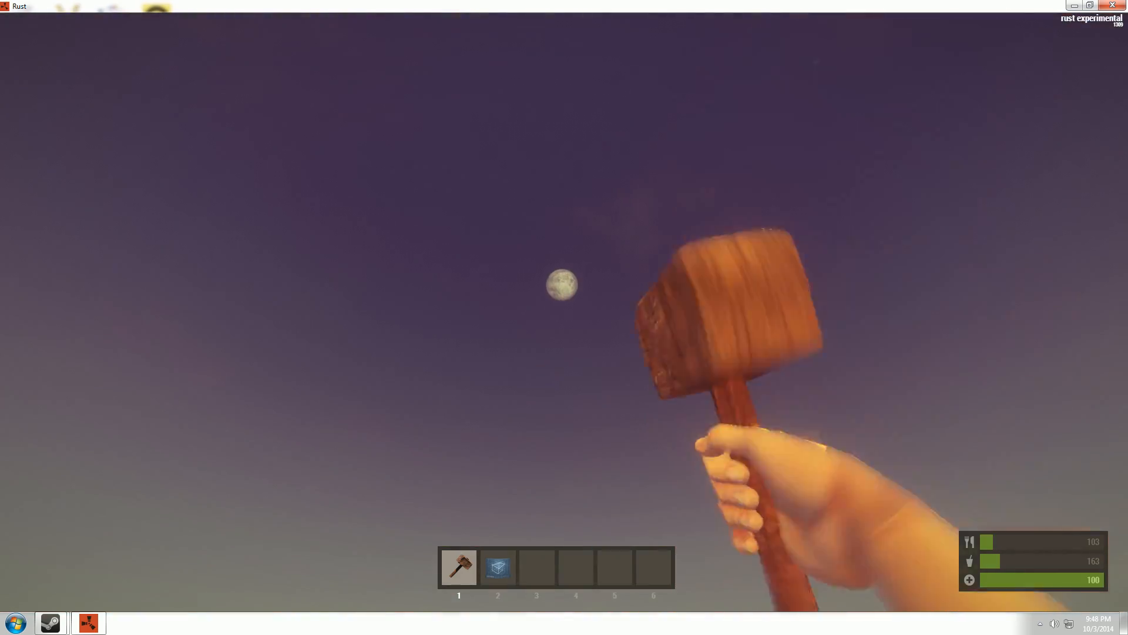
pyautogui.moveTo(564, 318)
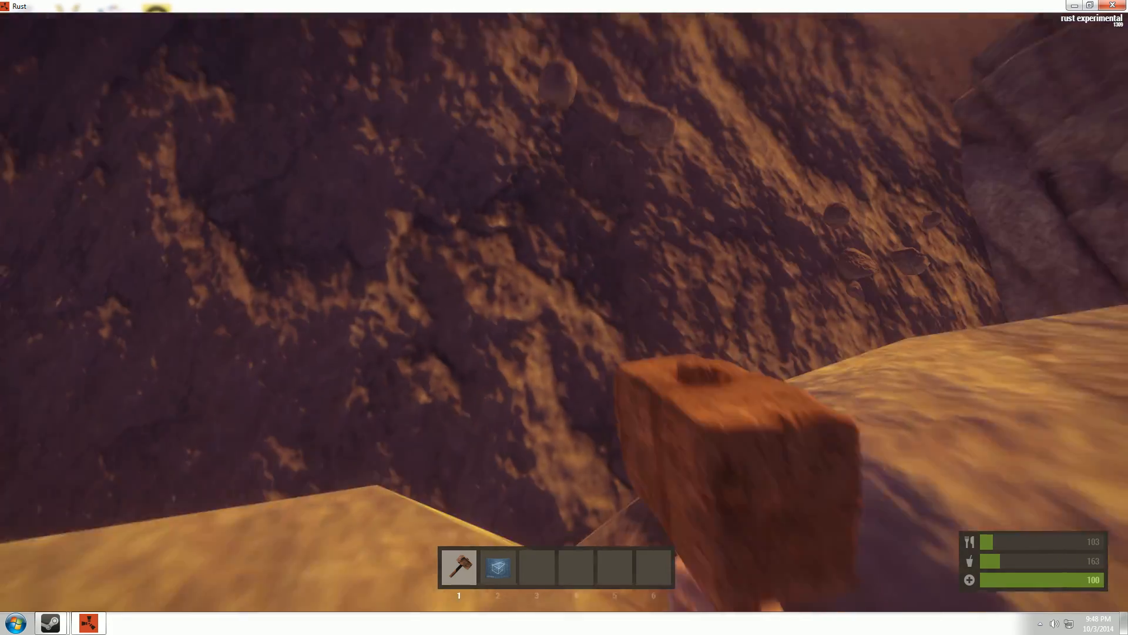
pyautogui.moveTo(564, 318)
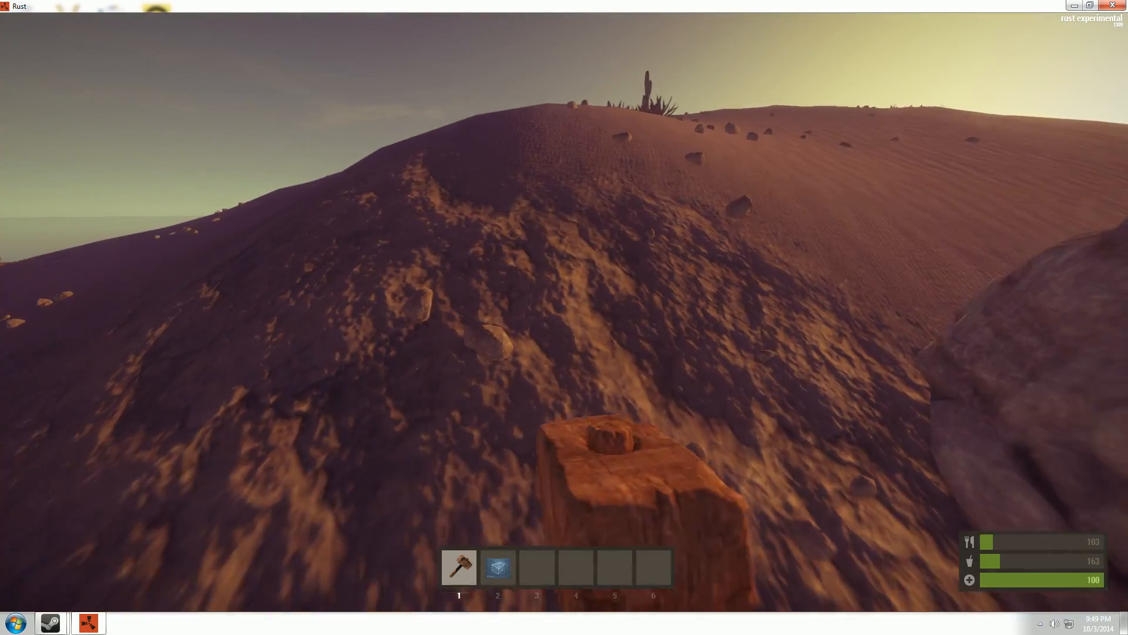
pyautogui.moveTo(564, 317)
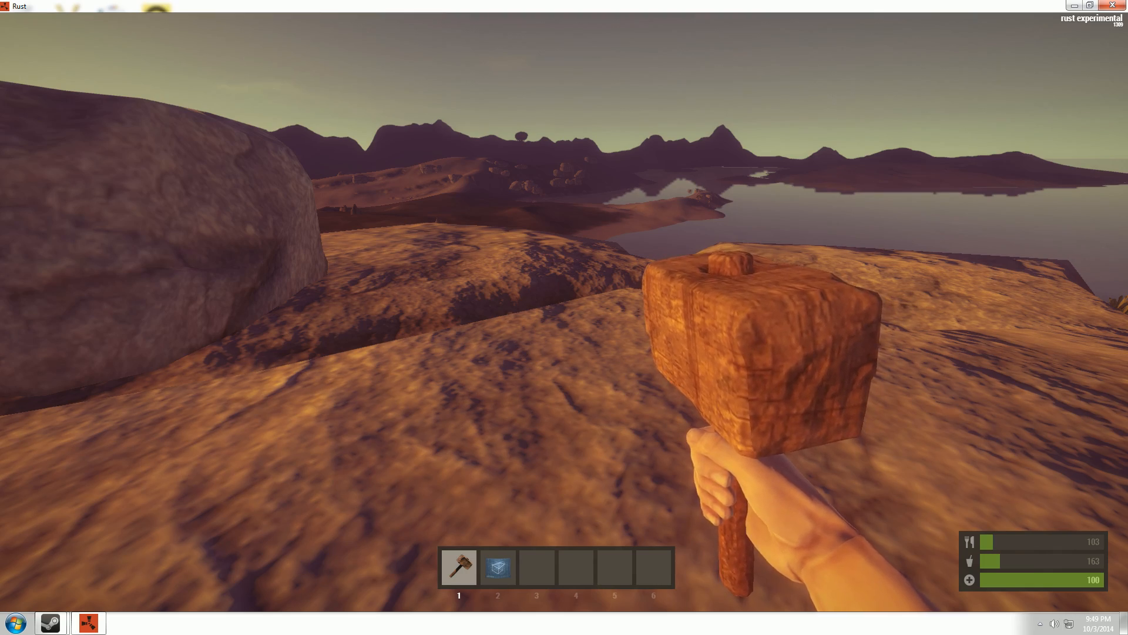
# Preview a foundation placement at the lakeside spot, then view the inventory and crafting panels
pyautogui.press('2')
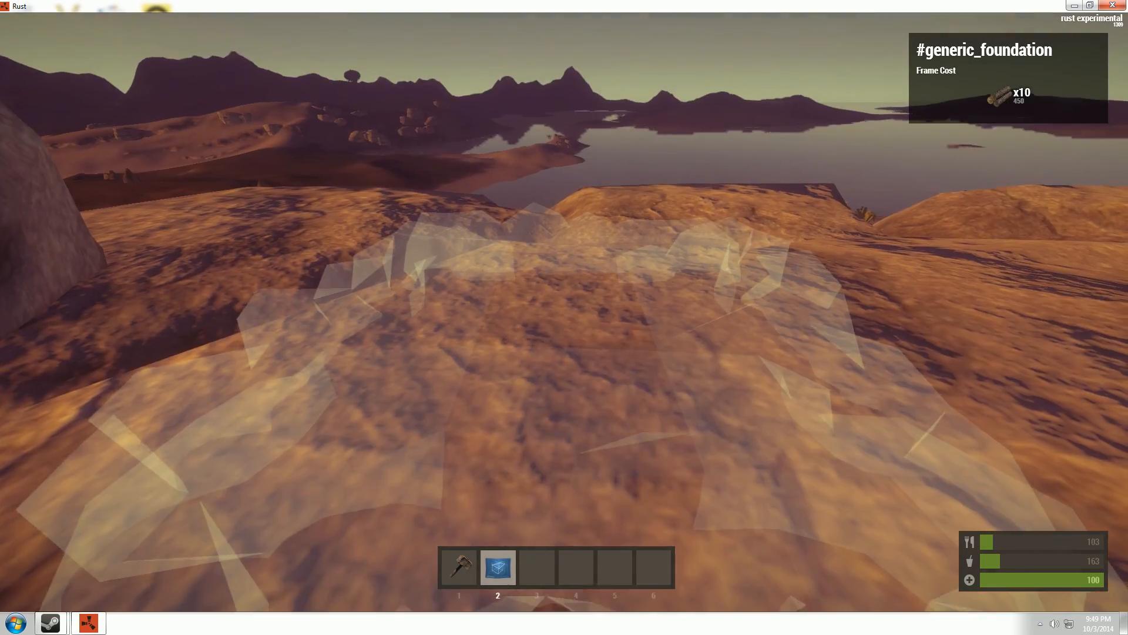
pyautogui.press('Tab')
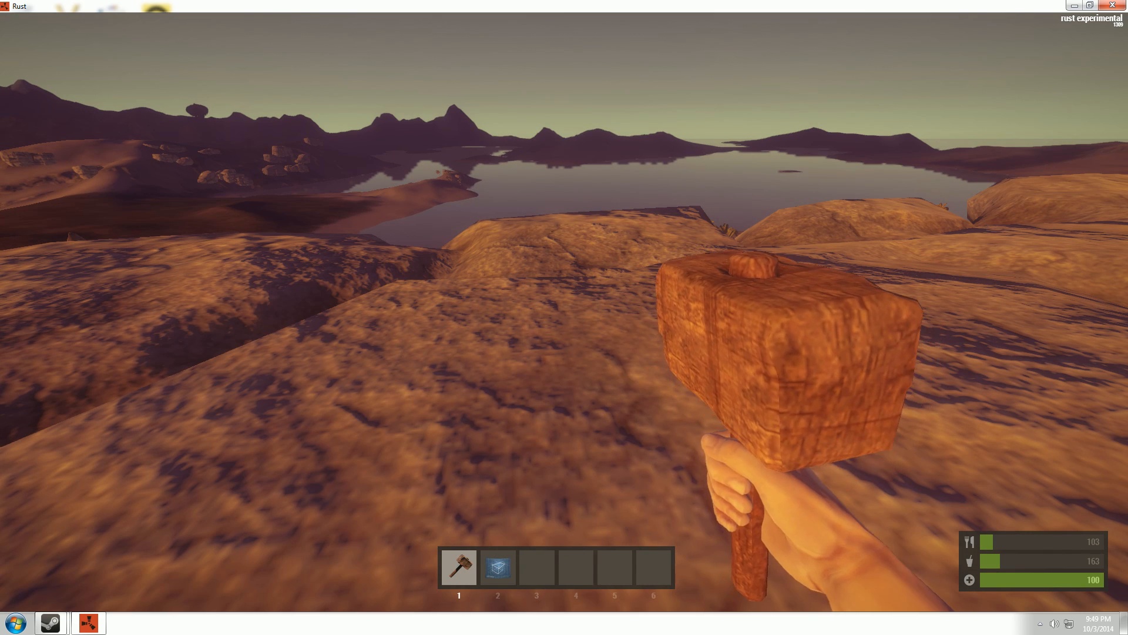
pyautogui.press('Tab')
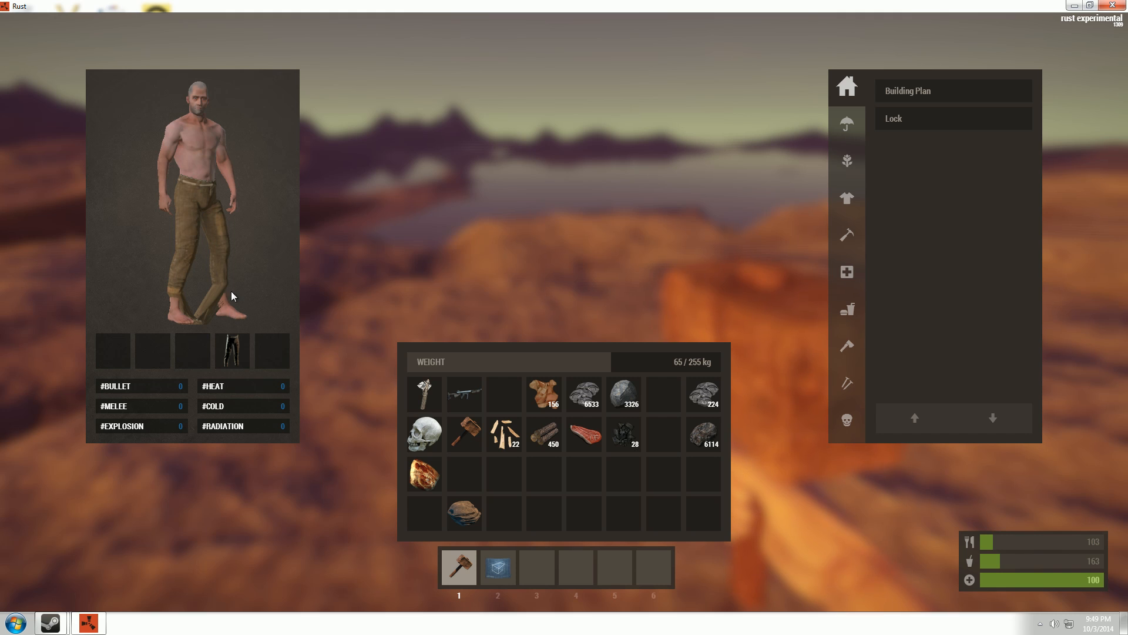
pyautogui.moveTo(253, 387)
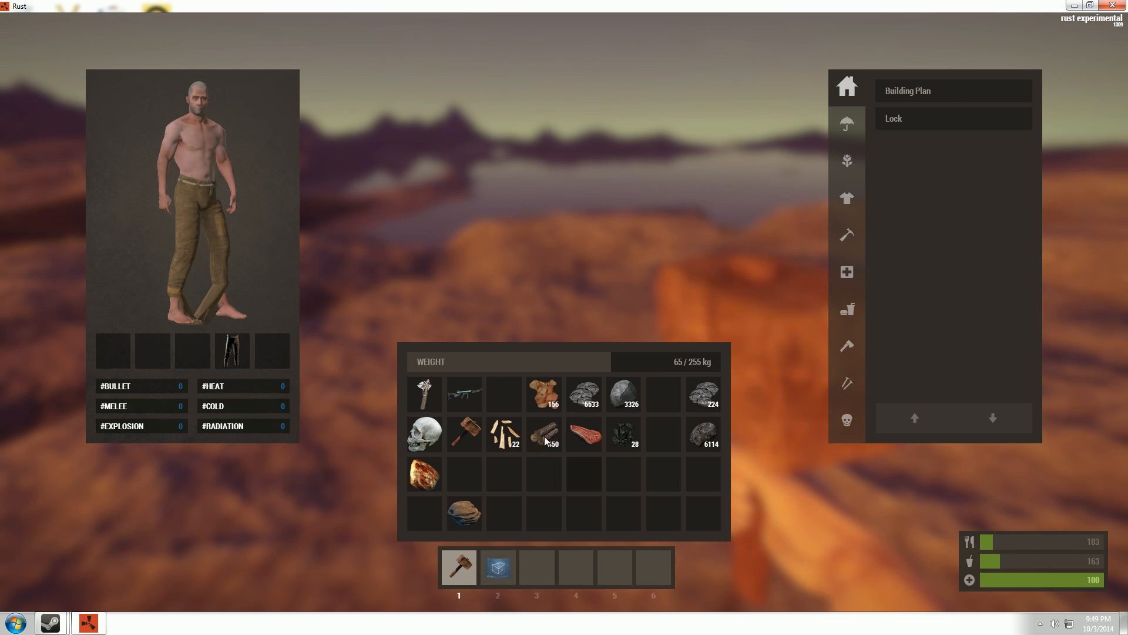
pyautogui.moveTo(545, 433)
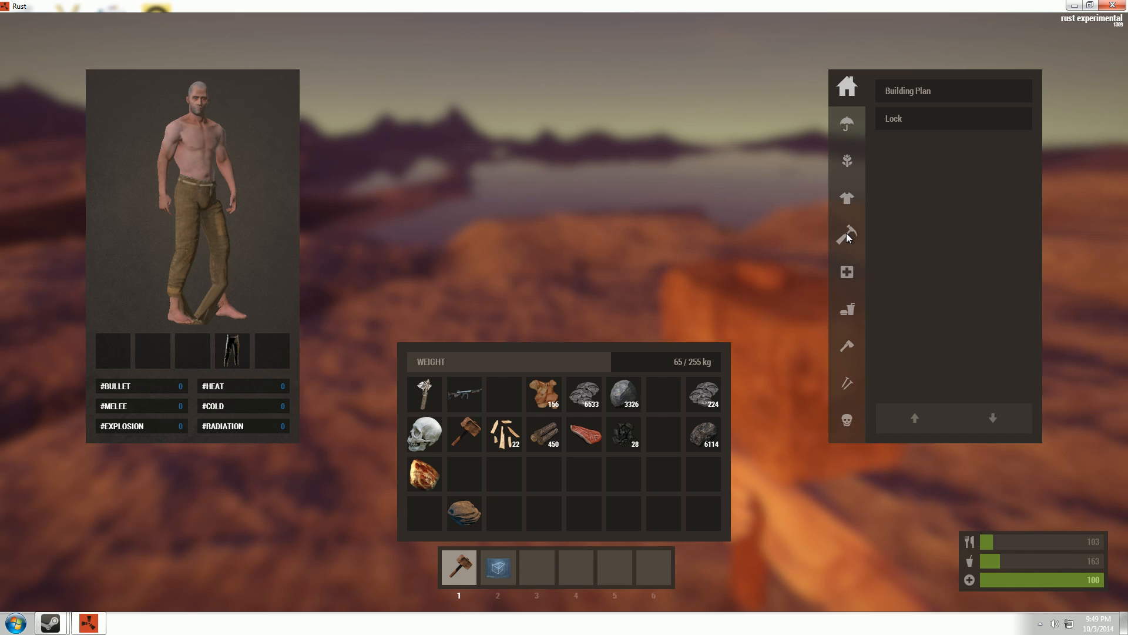
# Browse the tools recipes, then the resources recipes (Paper, Low Grade Fuel, Gun Powder)
pyautogui.click(847, 237)
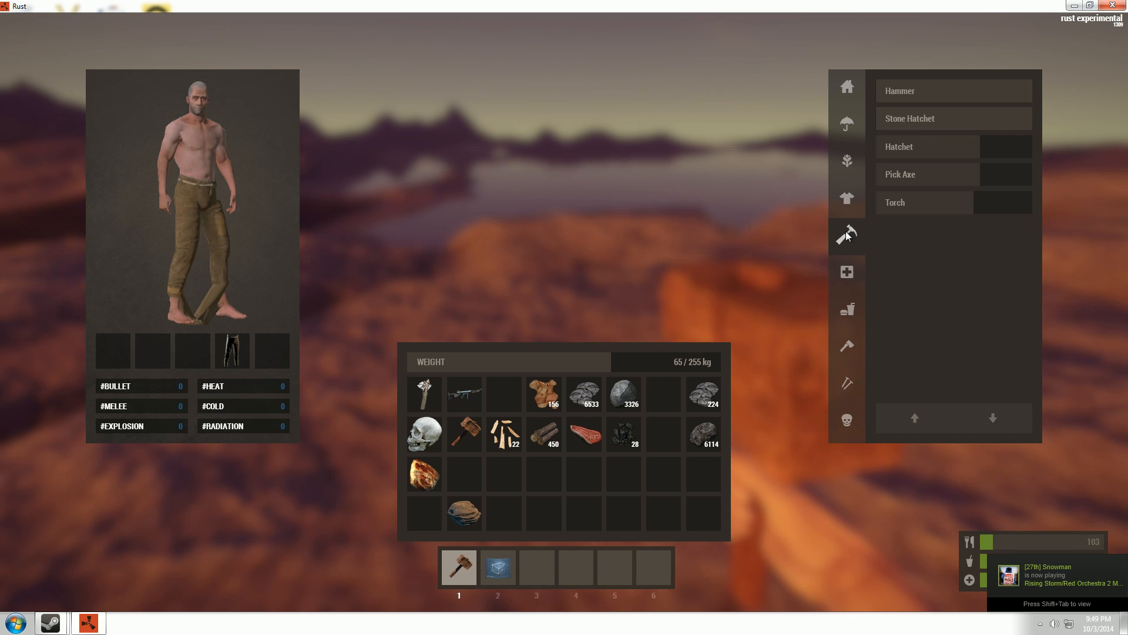
pyautogui.moveTo(929, 90)
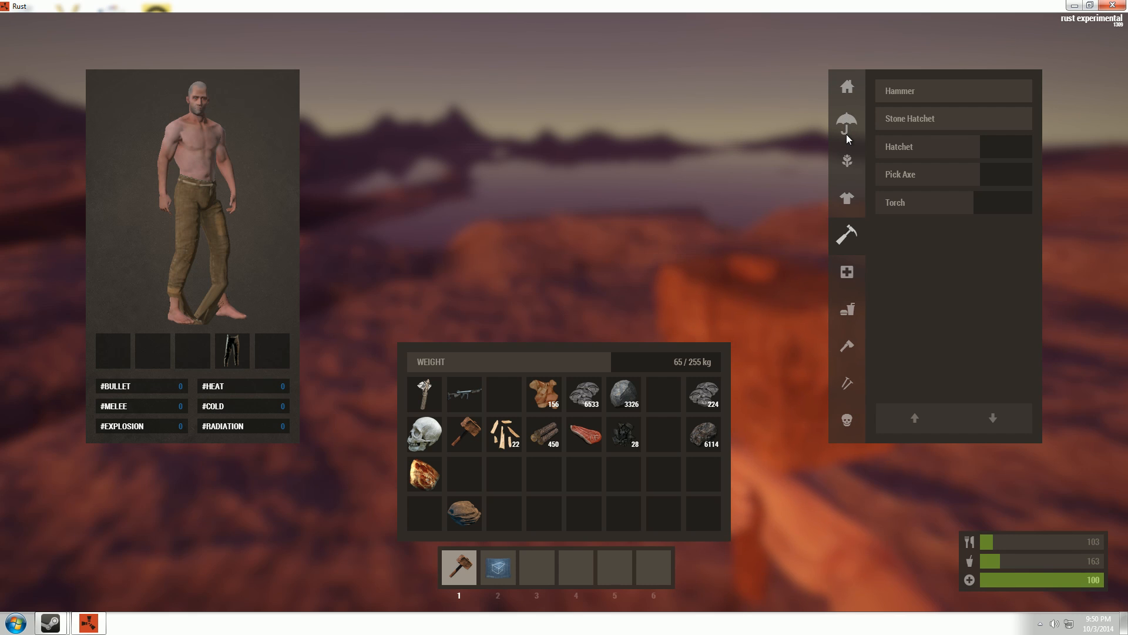
pyautogui.click(847, 161)
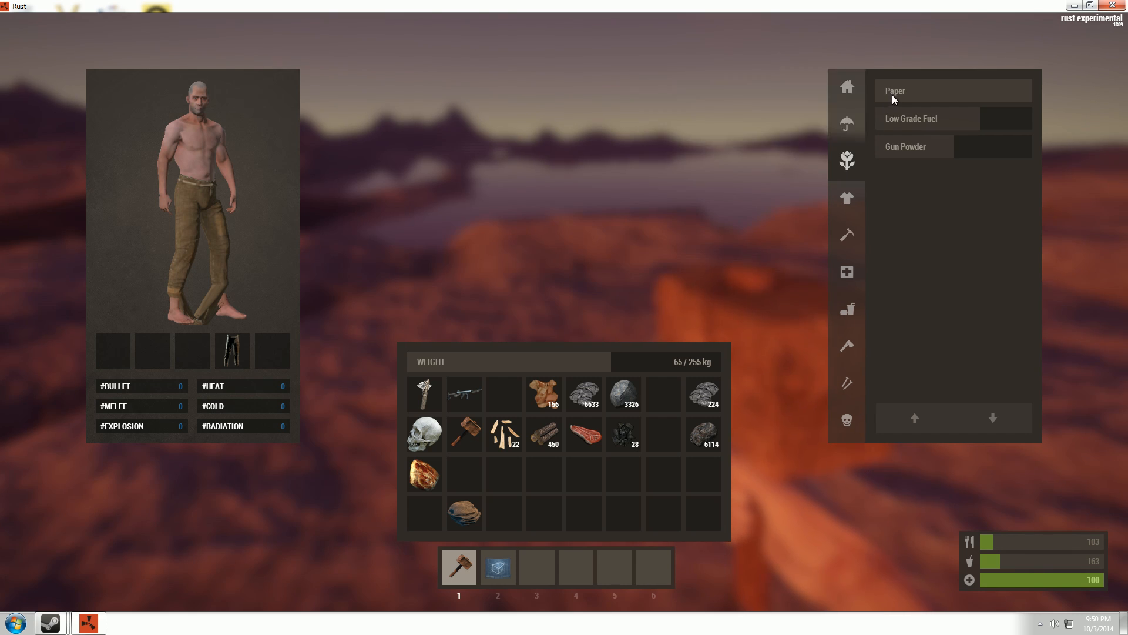
pyautogui.moveTo(895, 90)
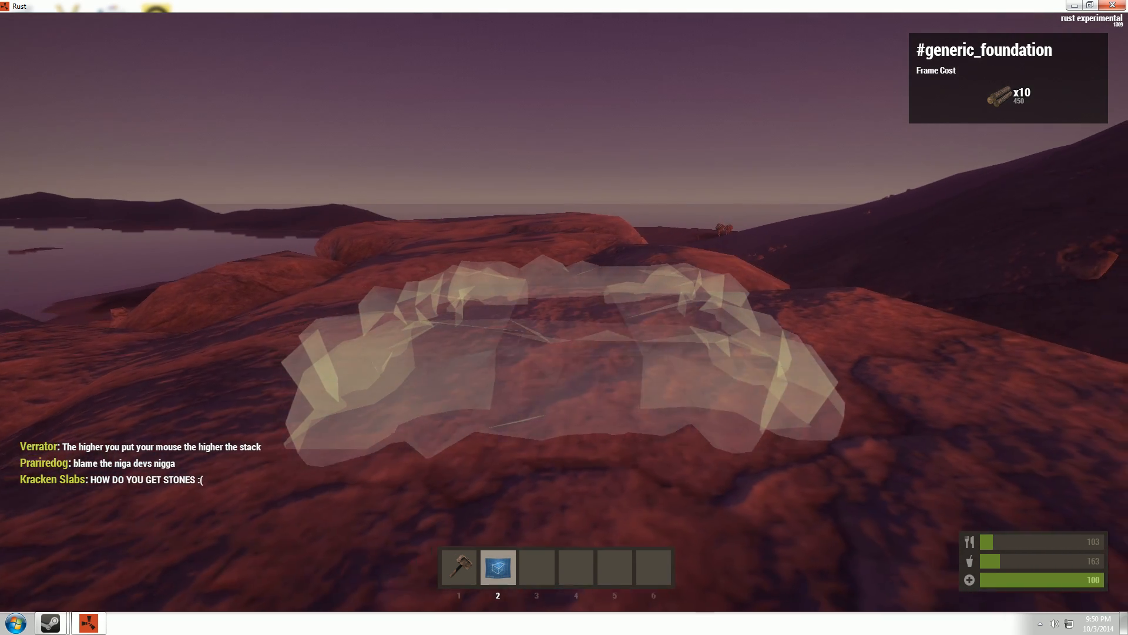
# Place the Building Plan foundation on the rocky lakeside ground ahead
pyautogui.click(564, 360)
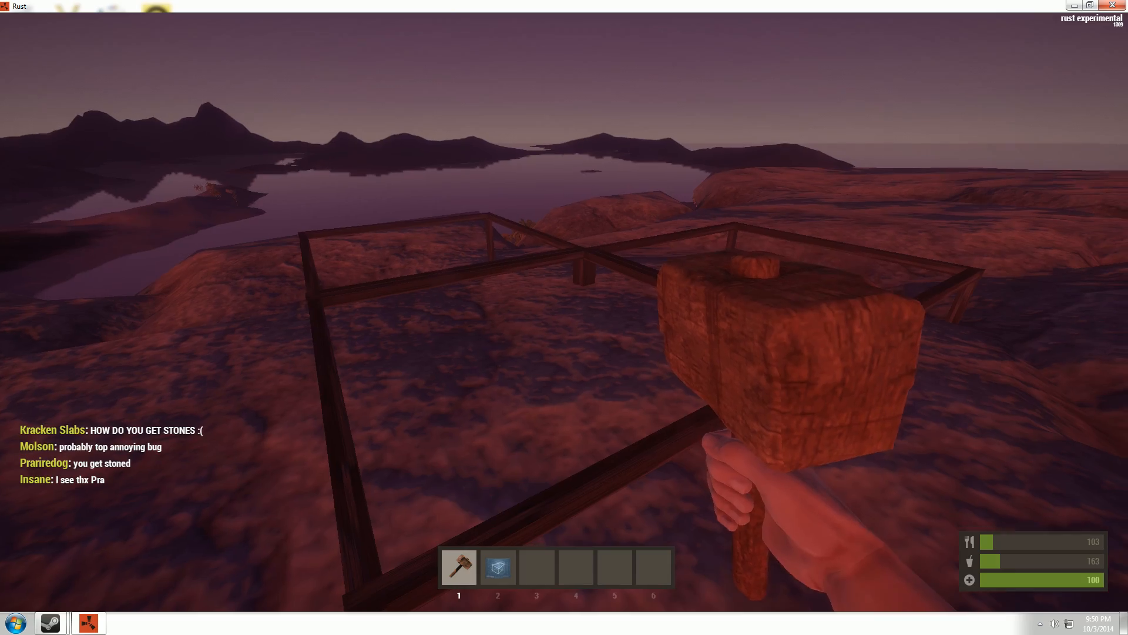
pyautogui.moveTo(565, 318)
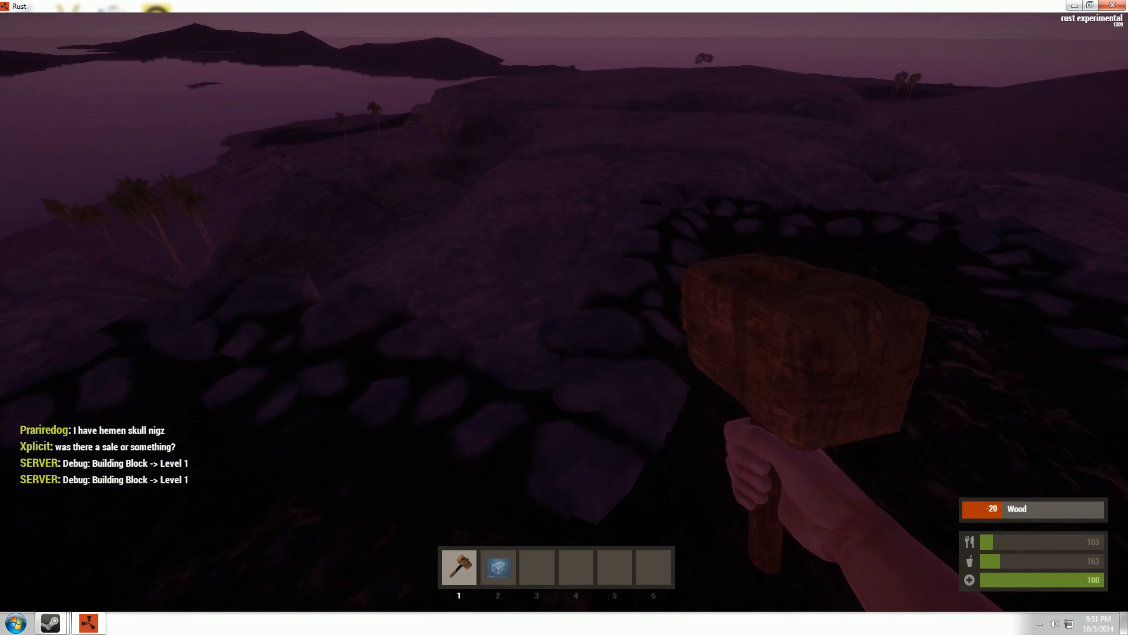
pyautogui.moveTo(564, 317)
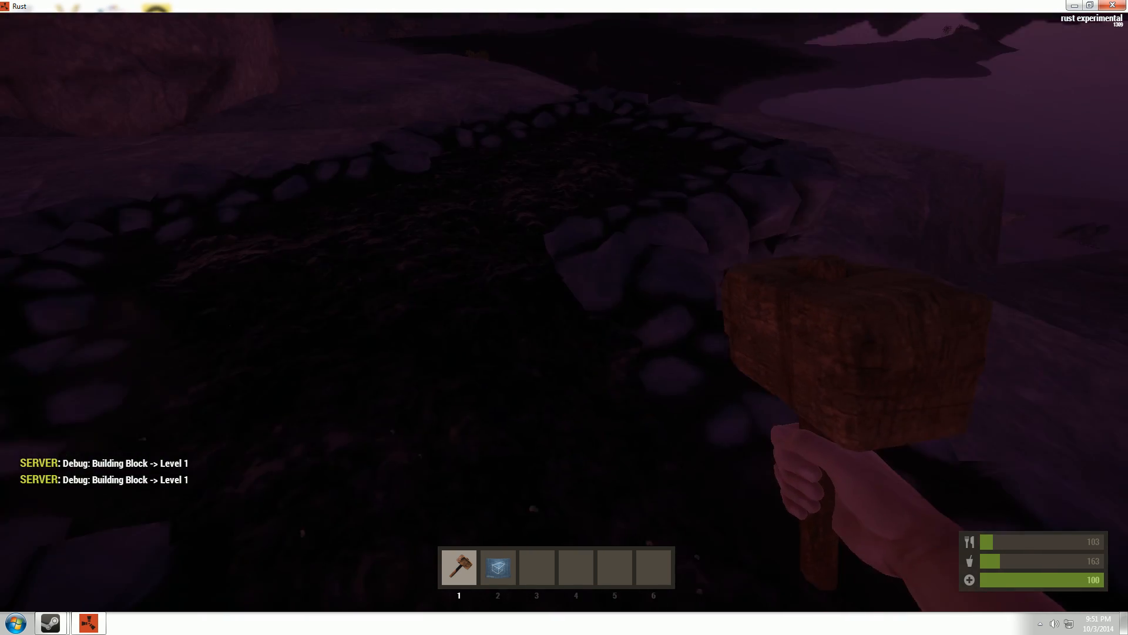
pyautogui.moveTo(564, 317)
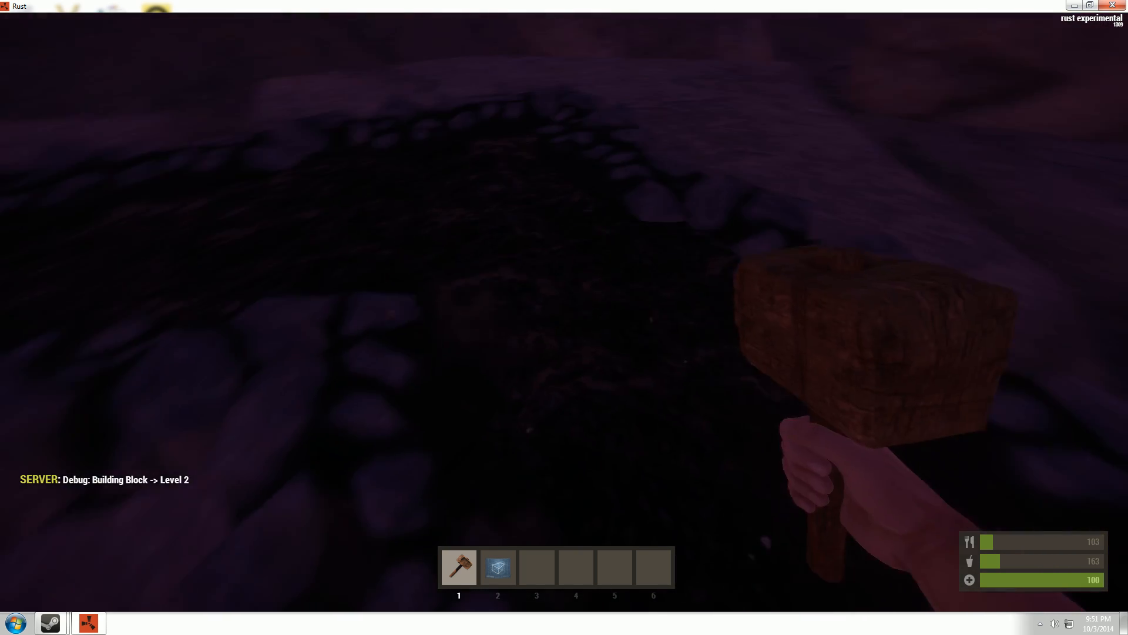
pyautogui.moveTo(564, 318)
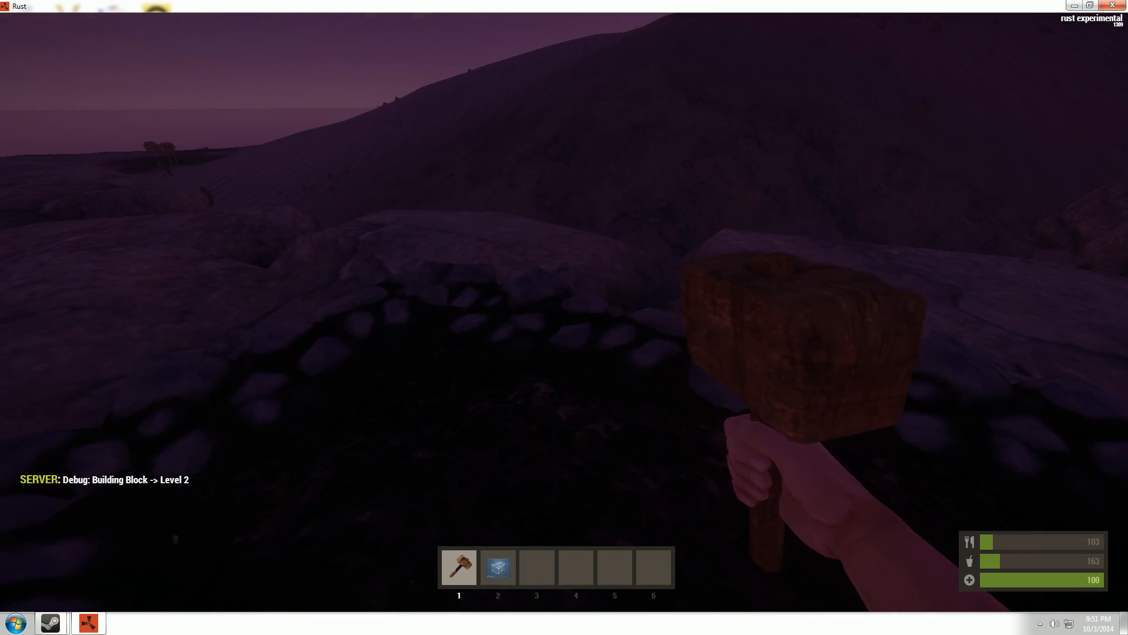
# Build a log doorway on the foundation and select Window Plan as the next piece
pyautogui.press('2')
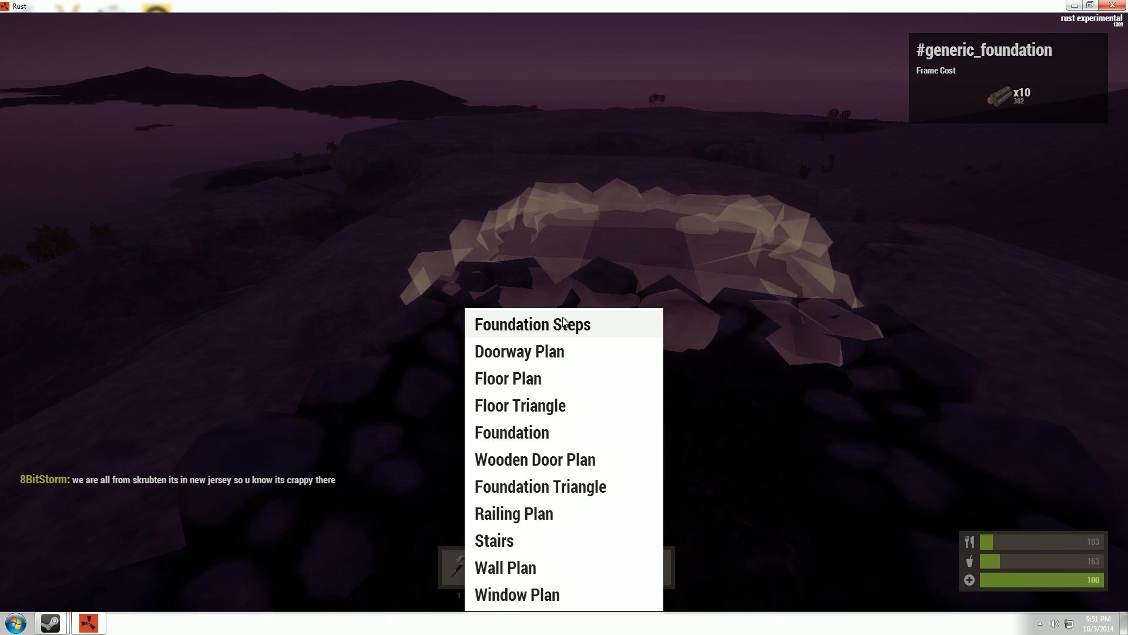
pyautogui.moveTo(640, 189)
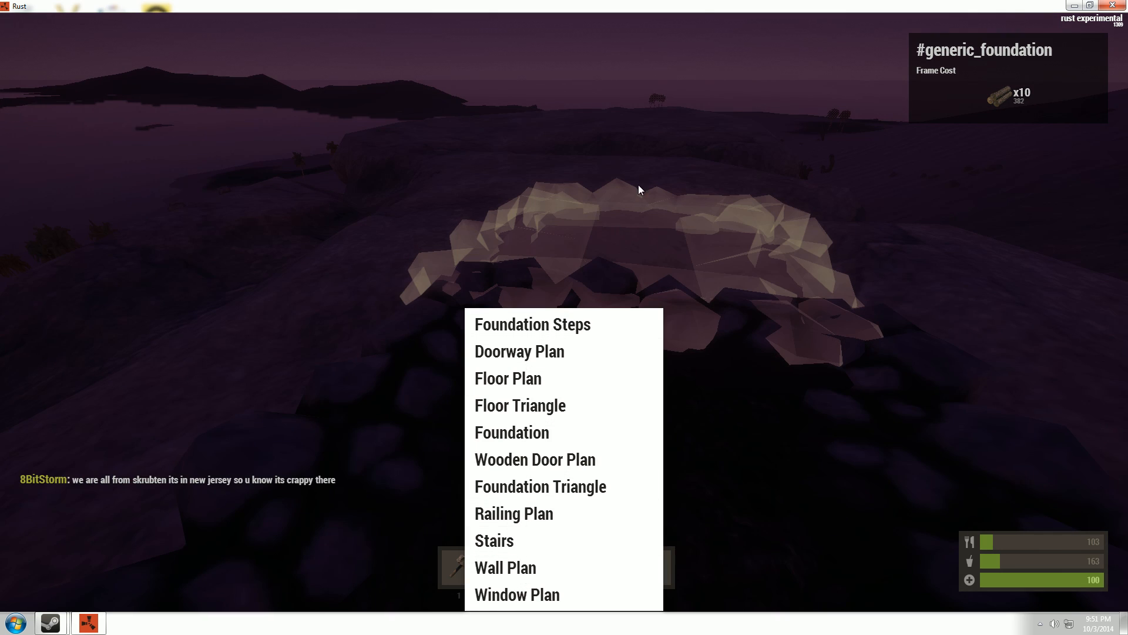
pyautogui.moveTo(507, 378)
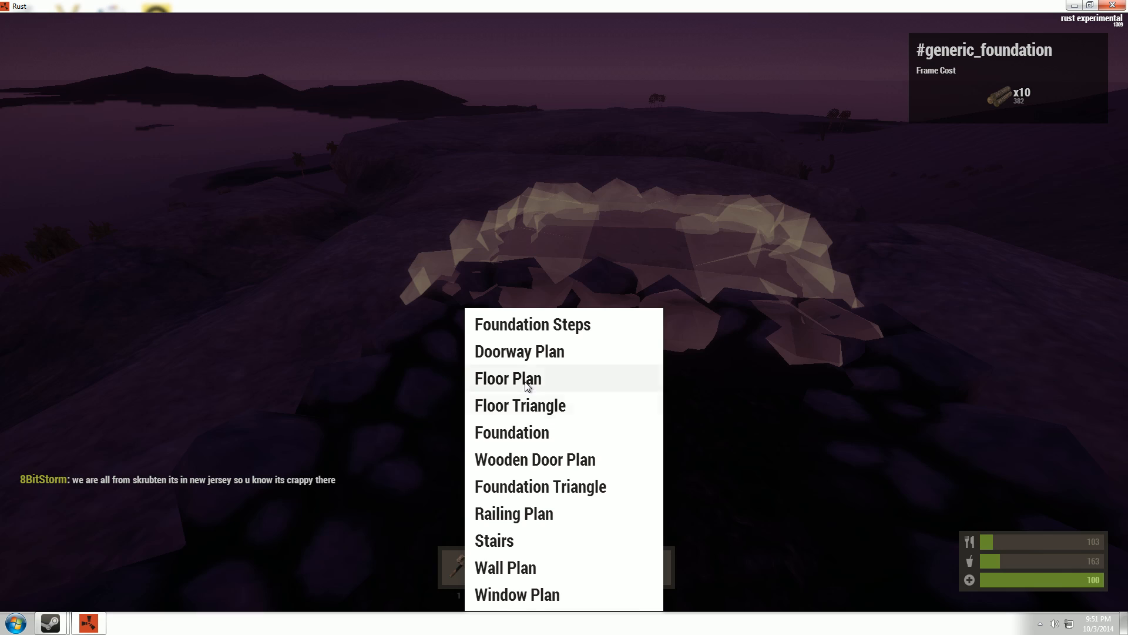
pyautogui.moveTo(541, 323)
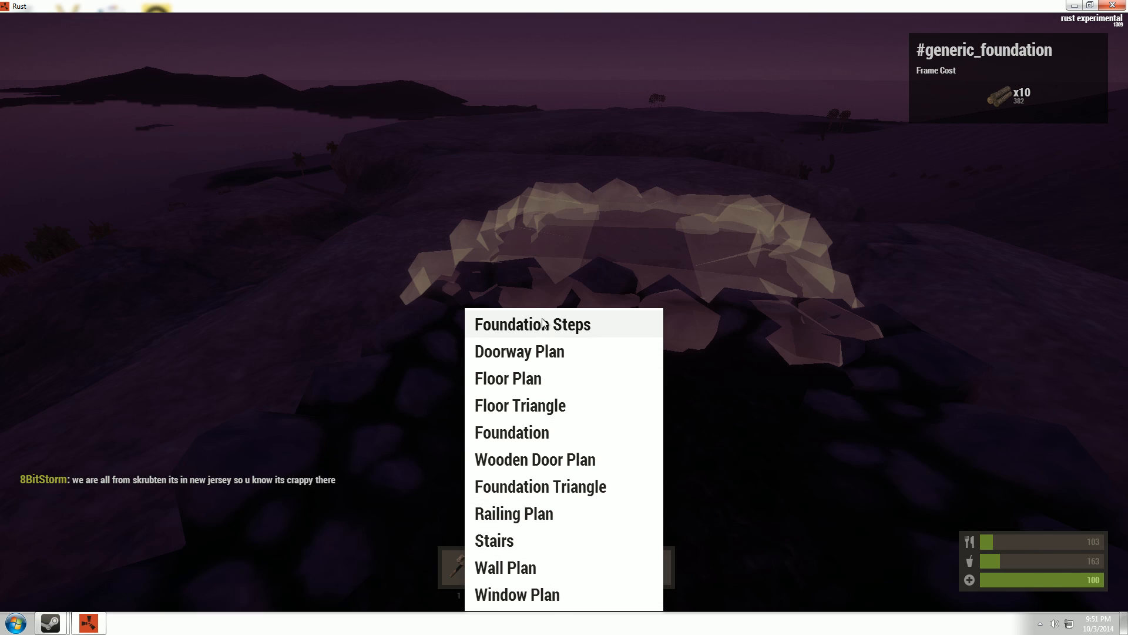
pyautogui.moveTo(495, 541)
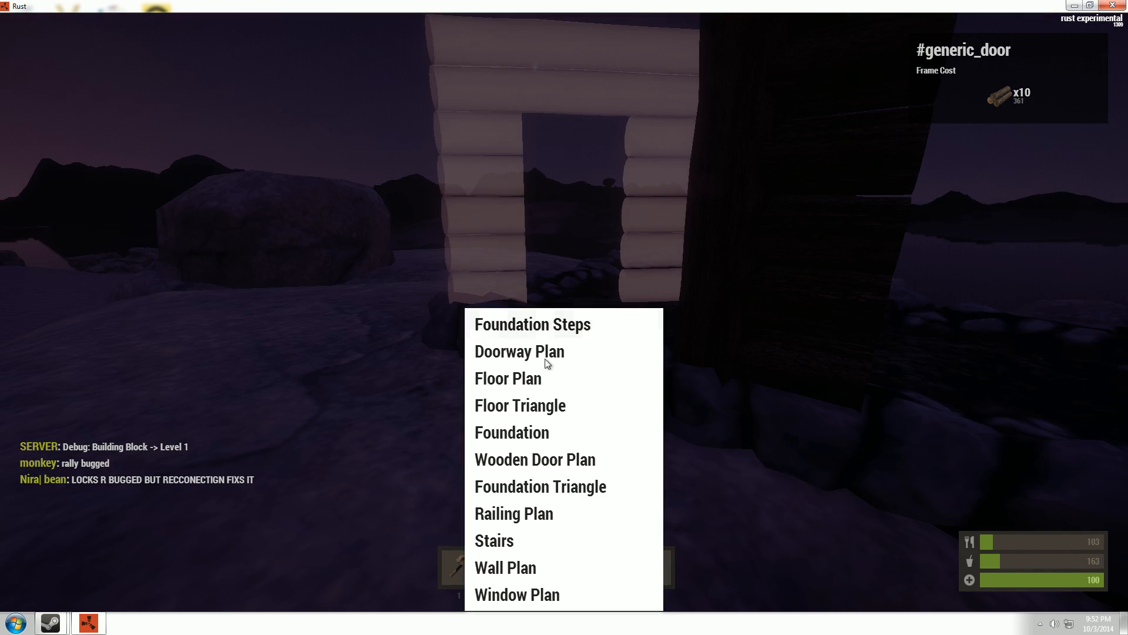
pyautogui.moveTo(551, 428)
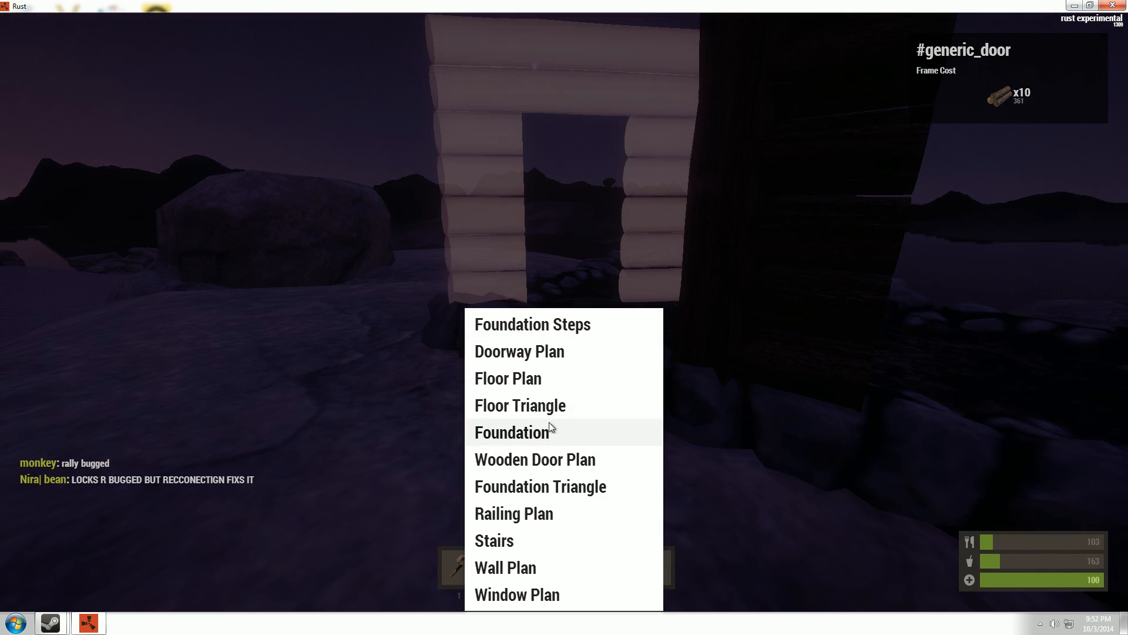
pyautogui.moveTo(516, 594)
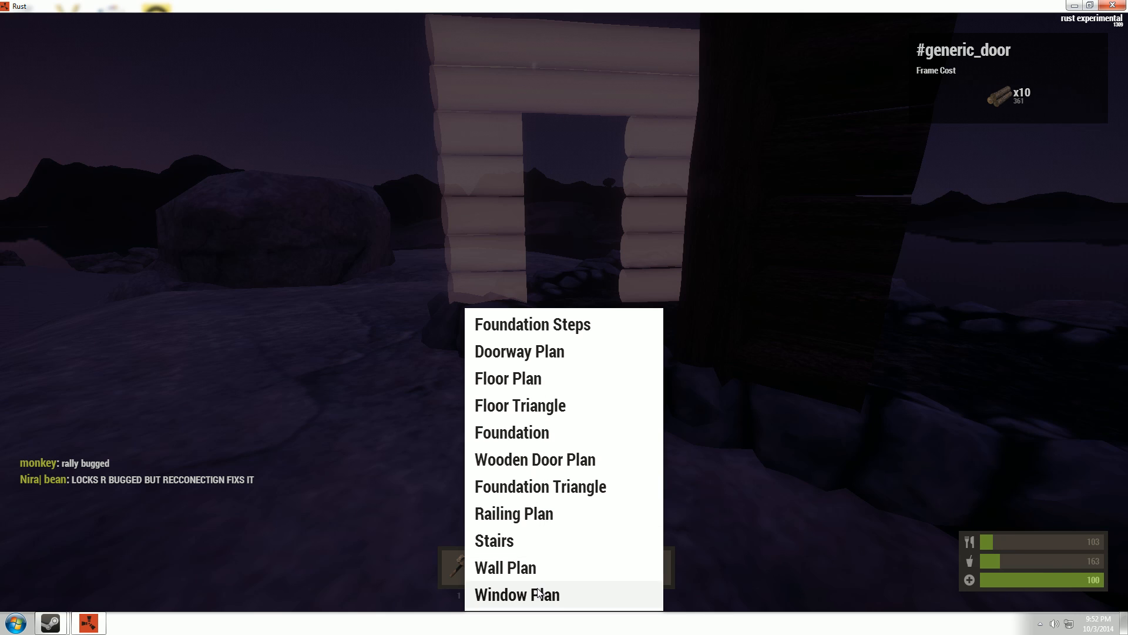
pyautogui.click(505, 567)
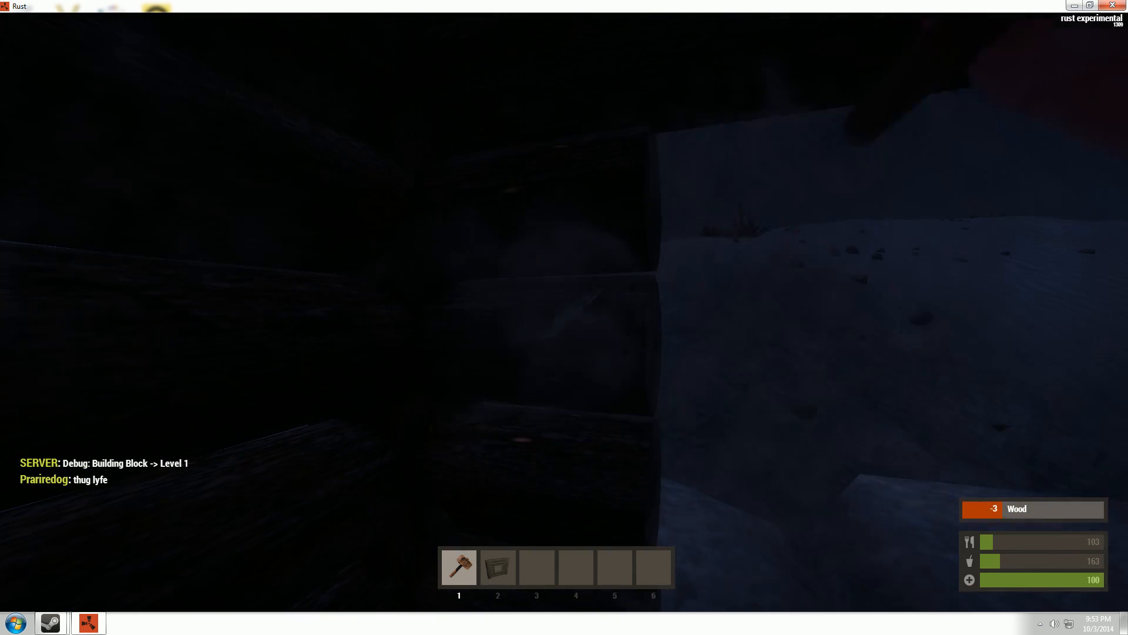
# Hammer the doorway frame up to level 2 solid log walls
pyautogui.click(564, 318)
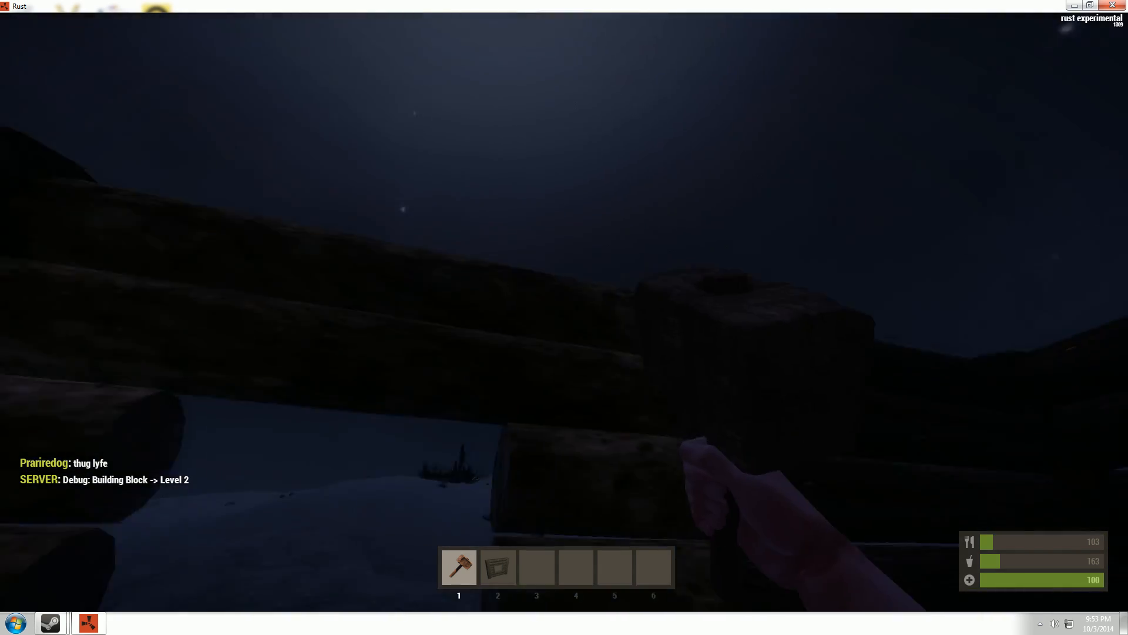
pyautogui.press('Tab')
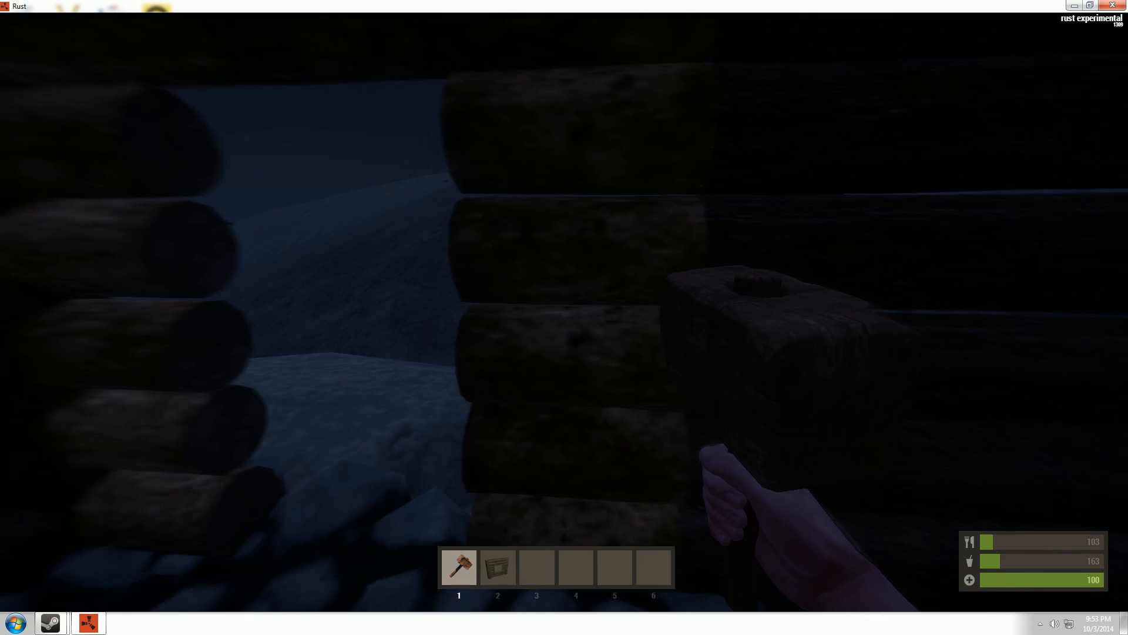
pyautogui.moveTo(564, 318)
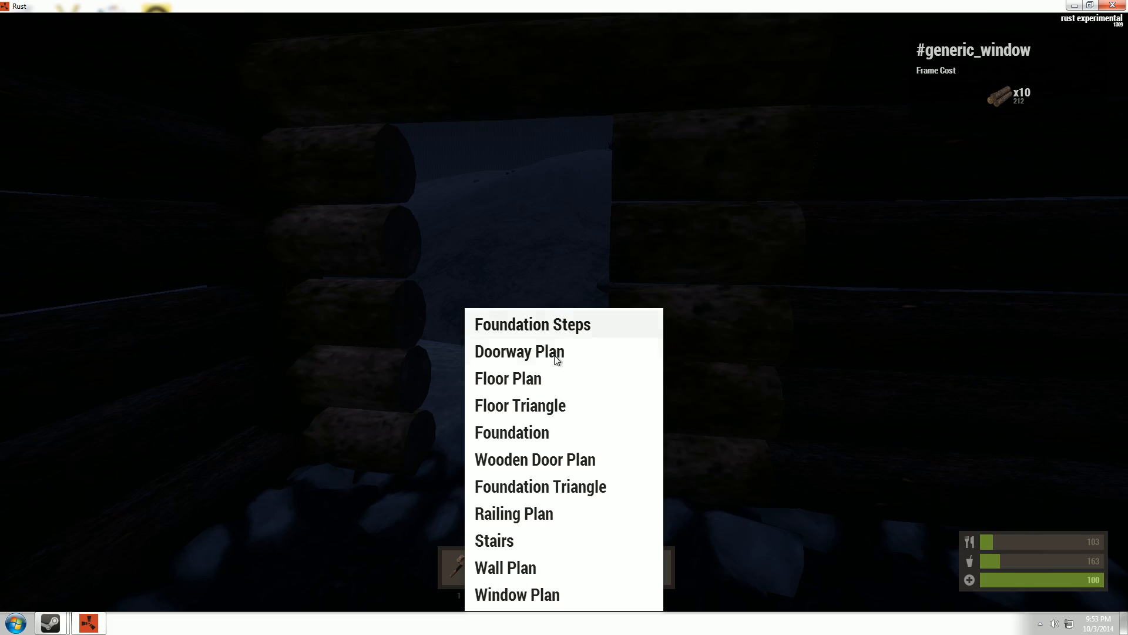
pyautogui.moveTo(554, 420)
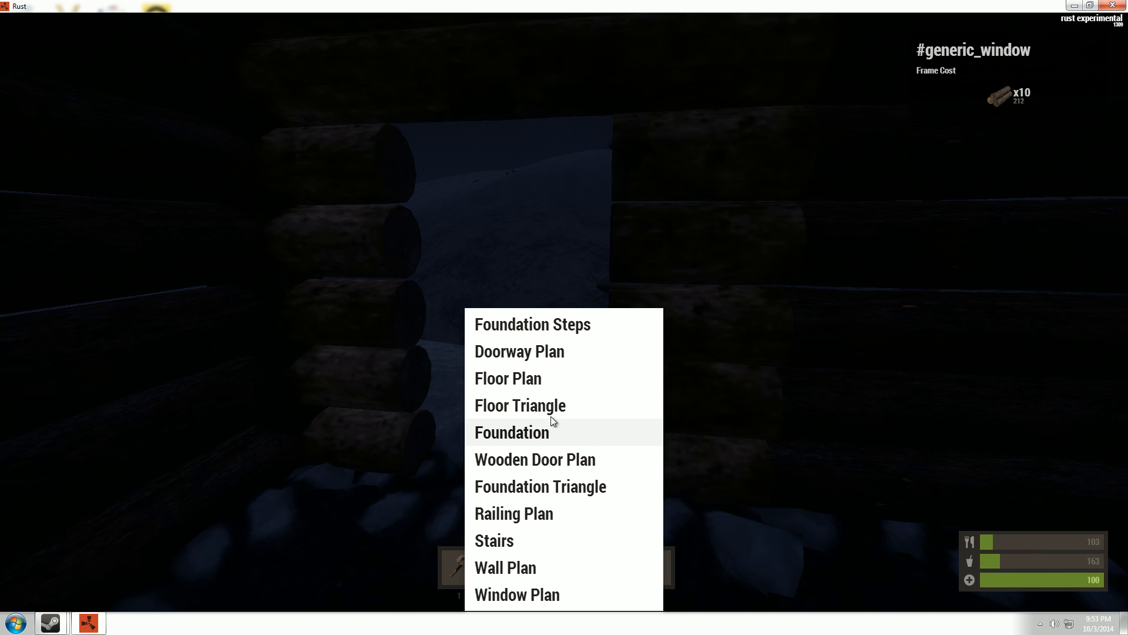
# Hang a Wooden Door Plan door in the doorway and swing it open
pyautogui.click(534, 459)
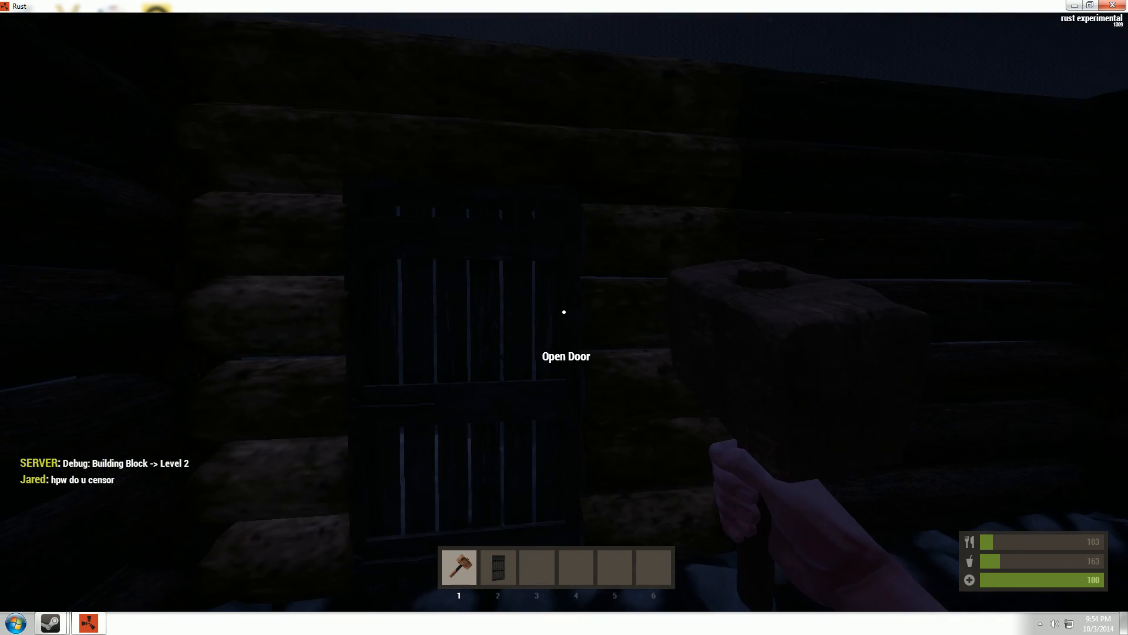
pyautogui.click(564, 311)
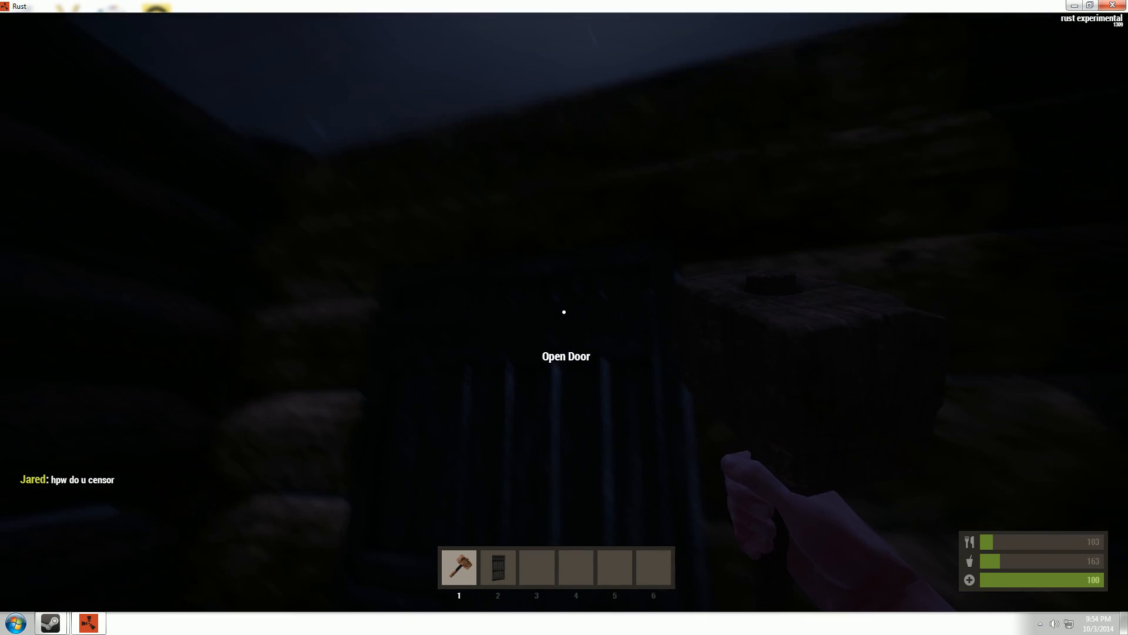
pyautogui.press('Tab')
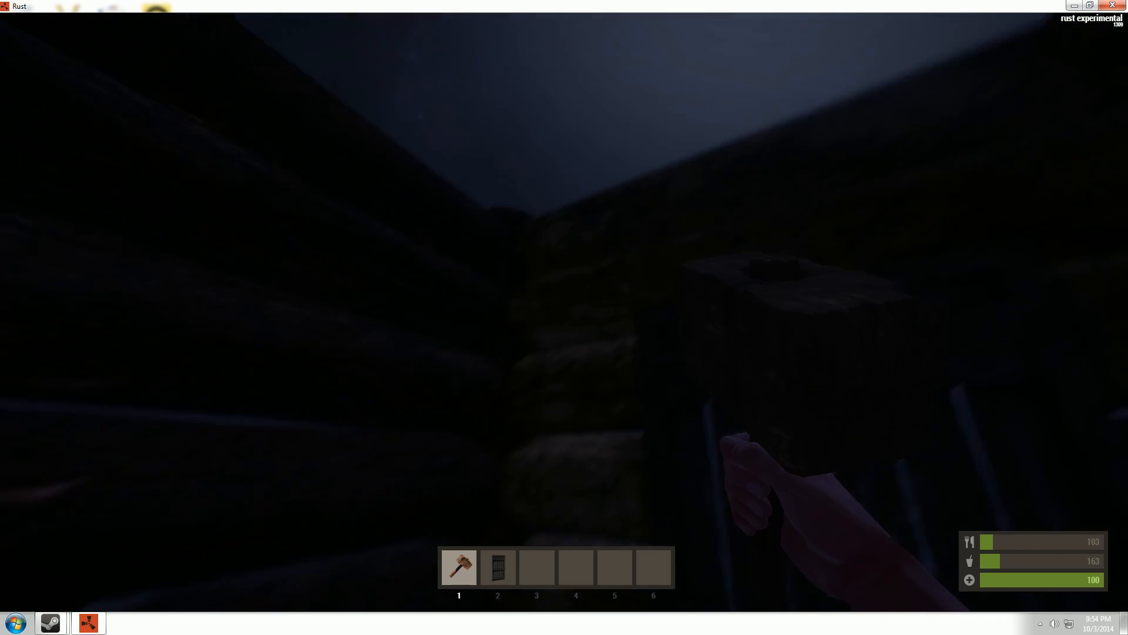
pyautogui.moveTo(564, 312)
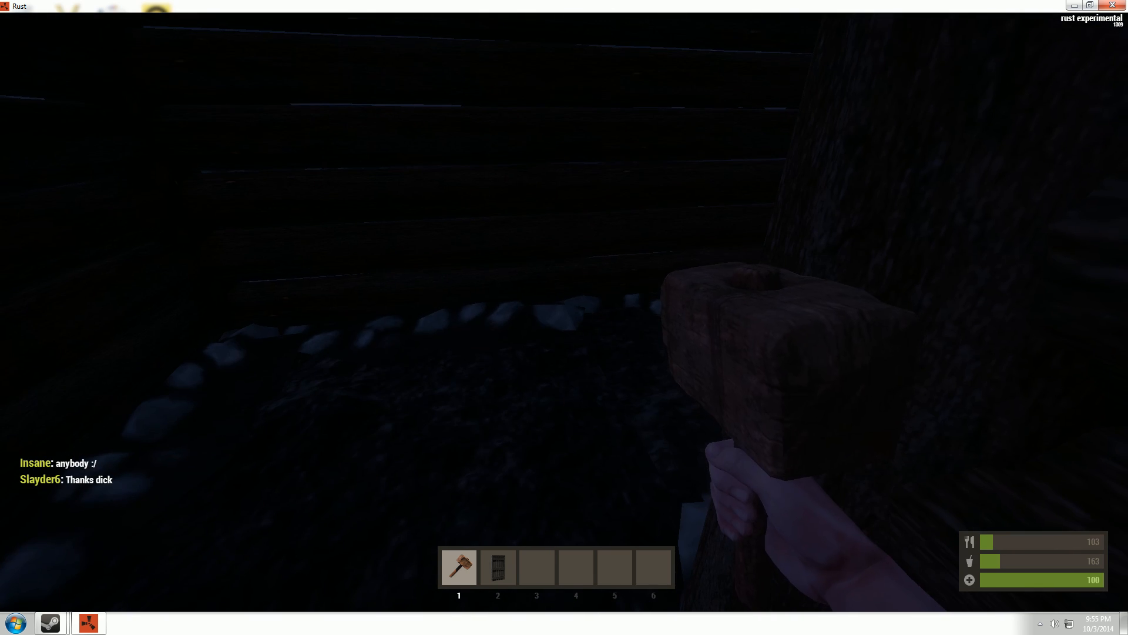
# Place a Floor Plan frame across the top of the walls as the ceiling
pyautogui.press('2')
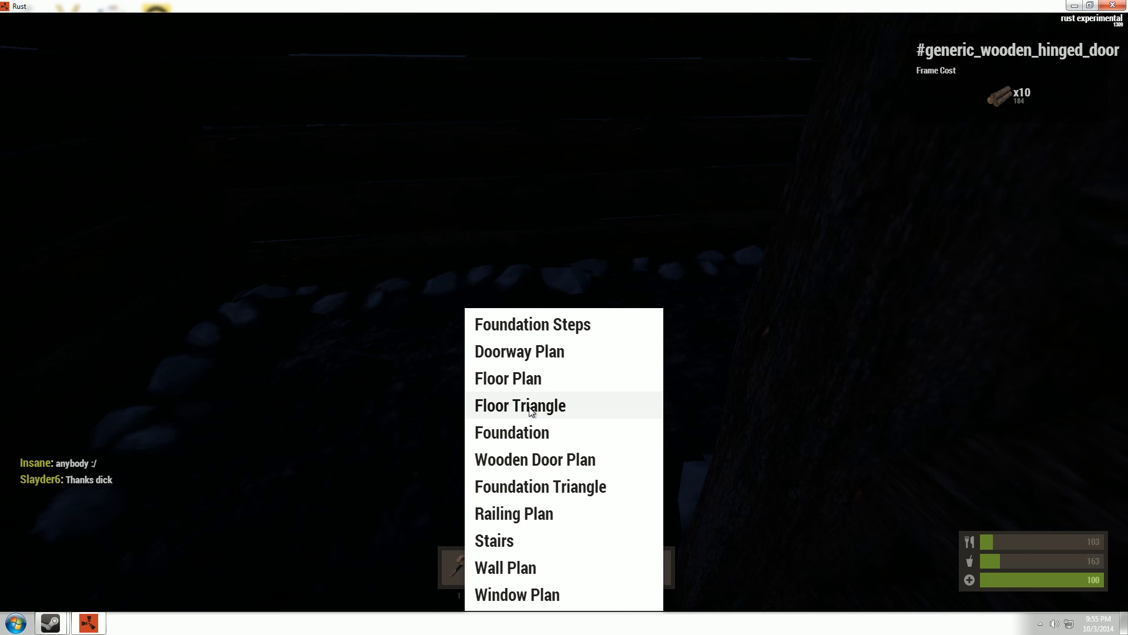
pyautogui.click(507, 378)
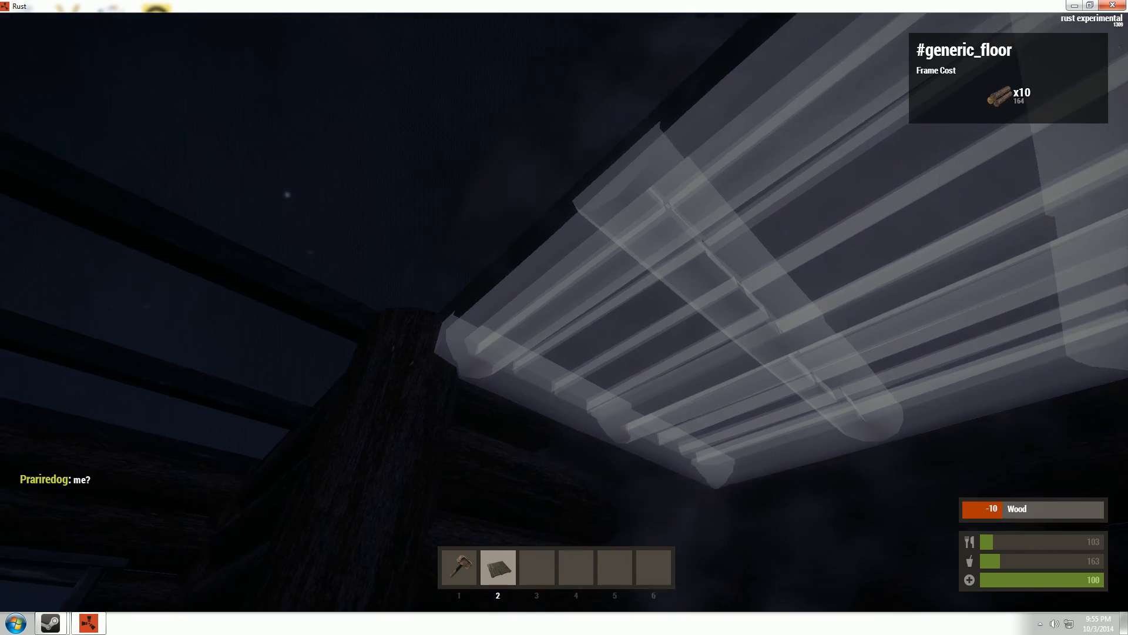
pyautogui.press('Tab')
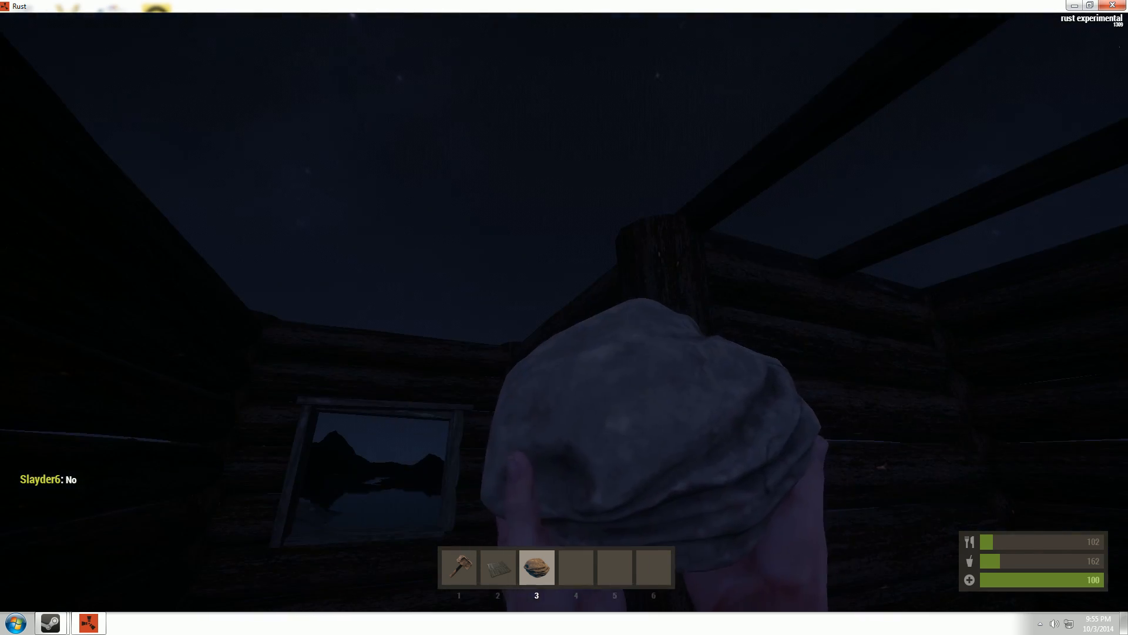
pyautogui.press('2')
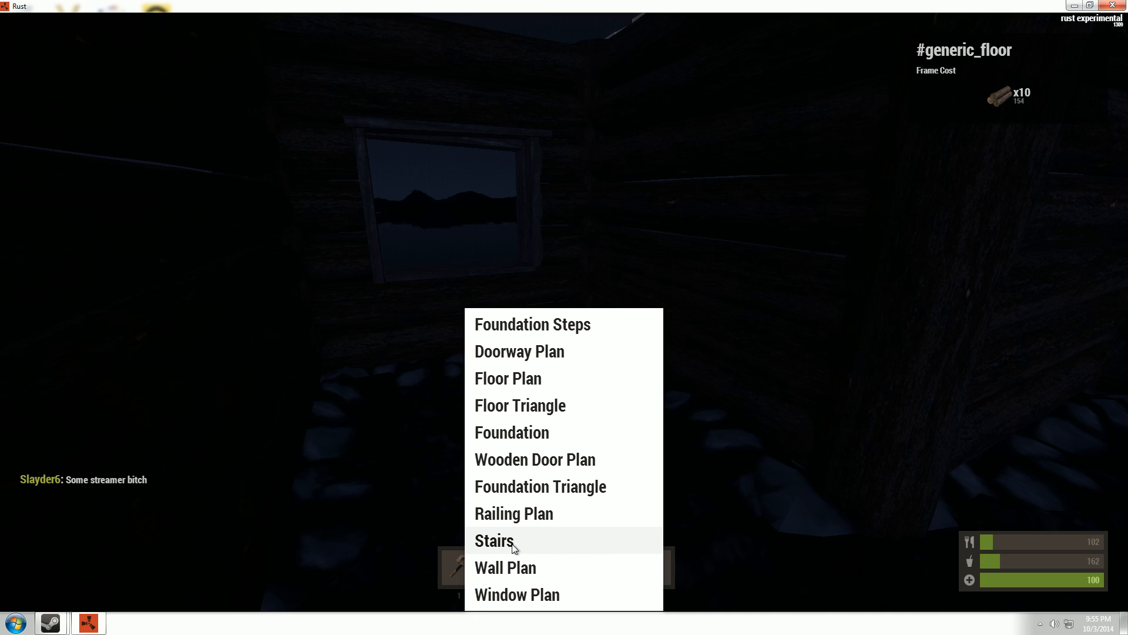
# Build wooden stairs inside the log house and hammer blocks to level 1
pyautogui.click(493, 540)
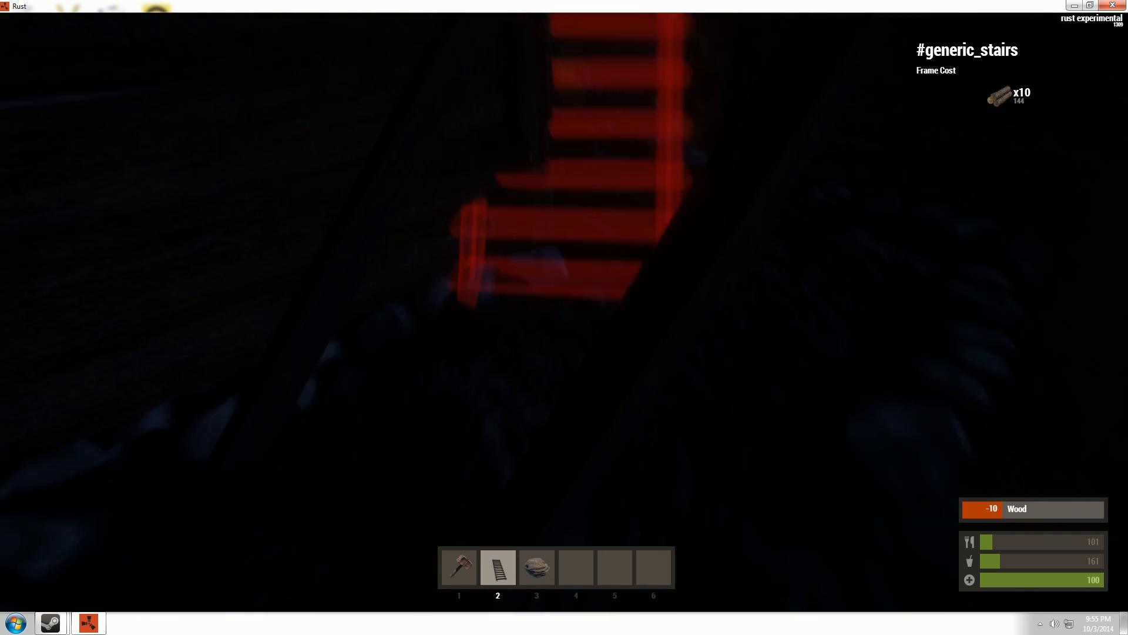
pyautogui.press('1')
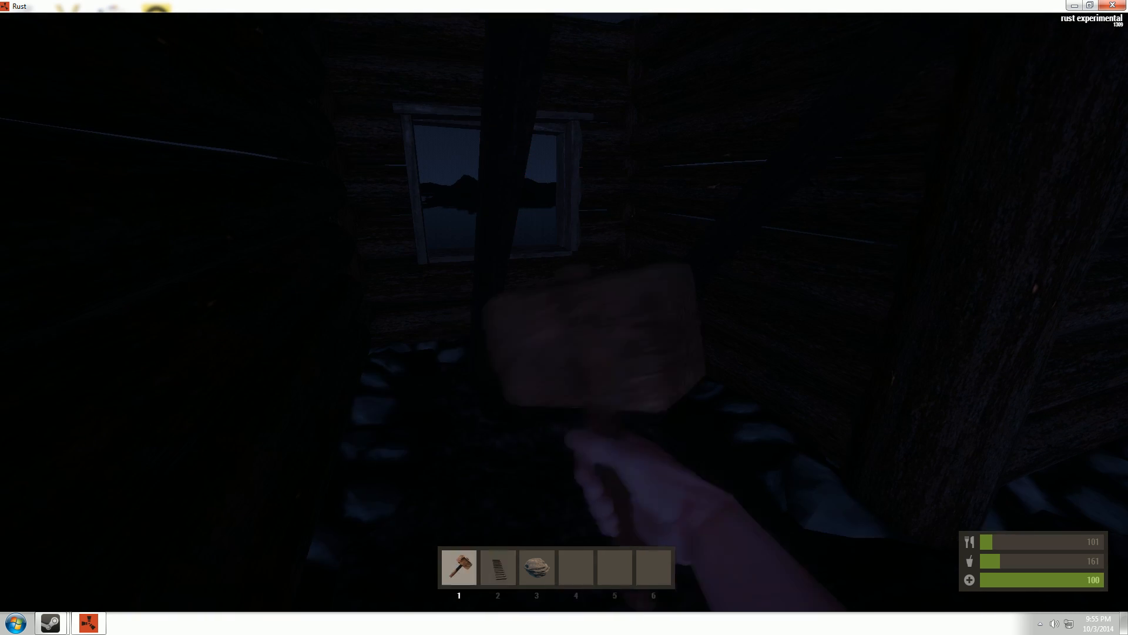
pyautogui.press('3')
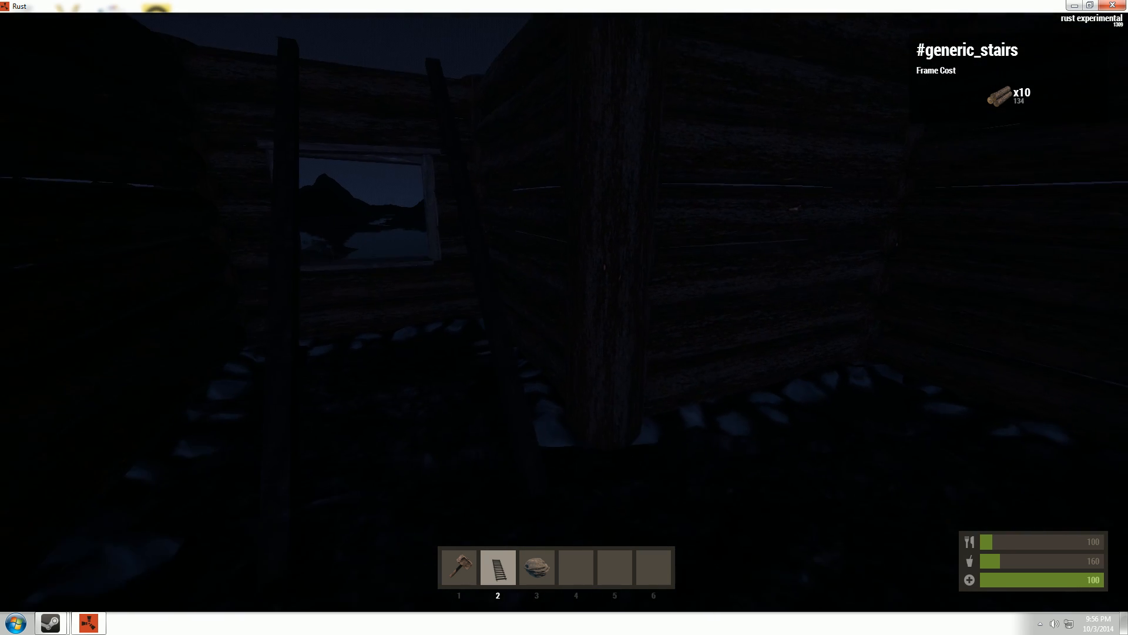
pyautogui.press('1')
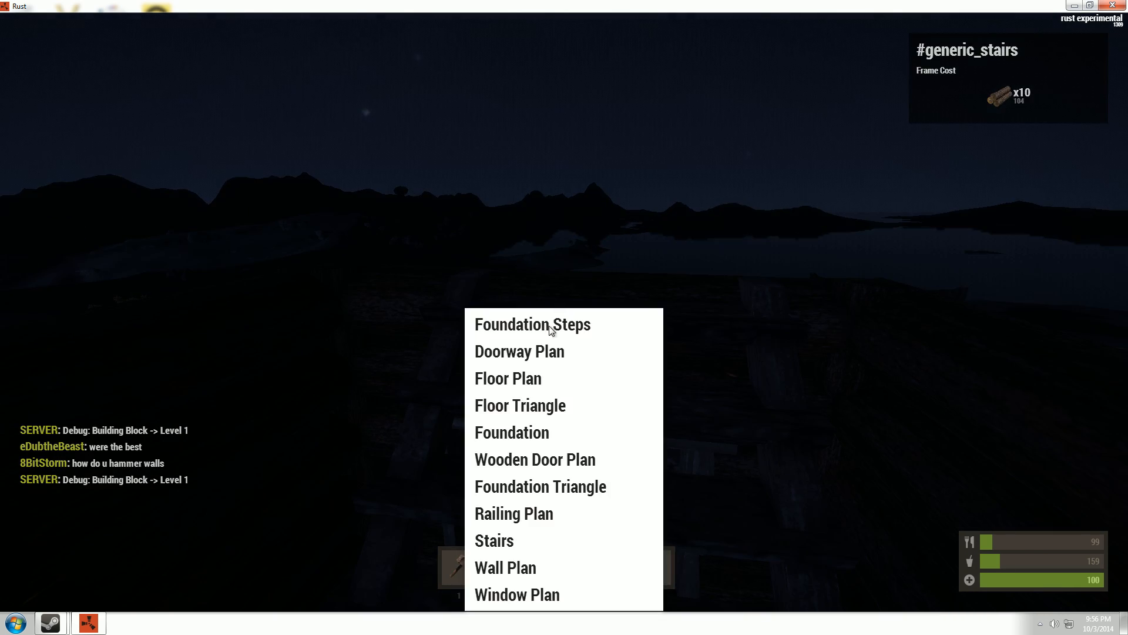
pyautogui.moveTo(545, 568)
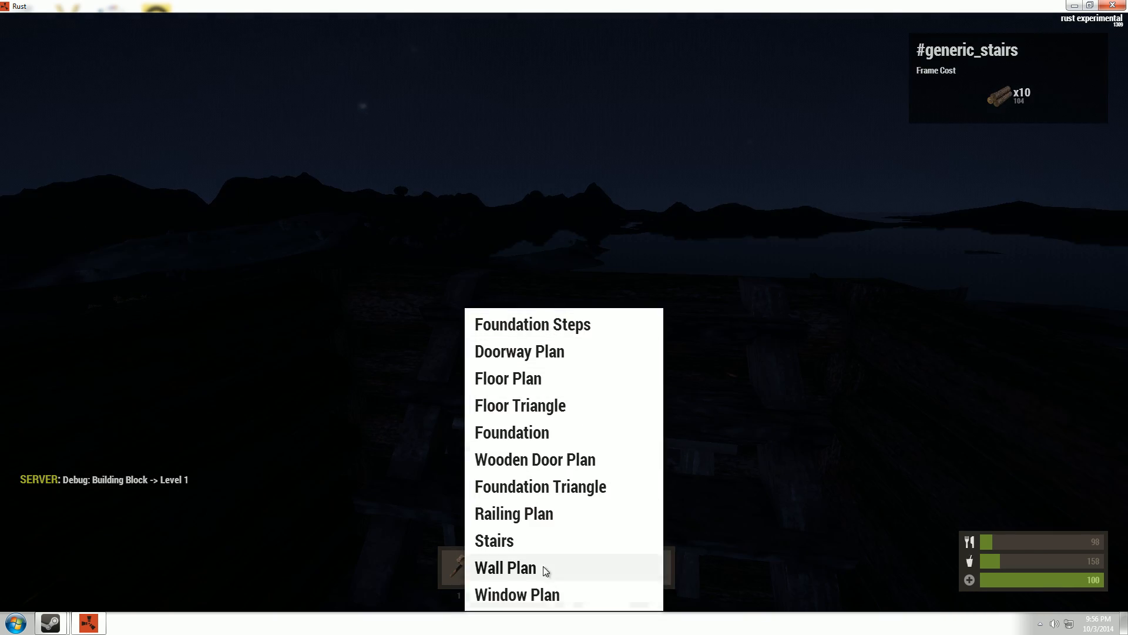
pyautogui.moveTo(530, 576)
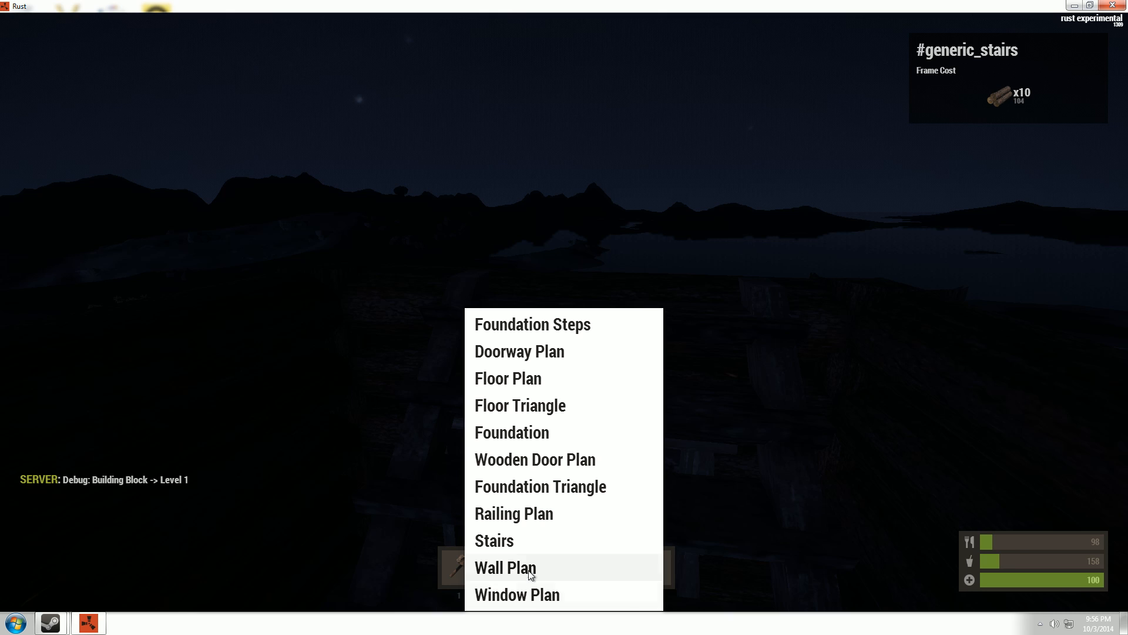
# Place a Wall Plan frame on the upper floor and hammer until wood runs out
pyautogui.click(506, 568)
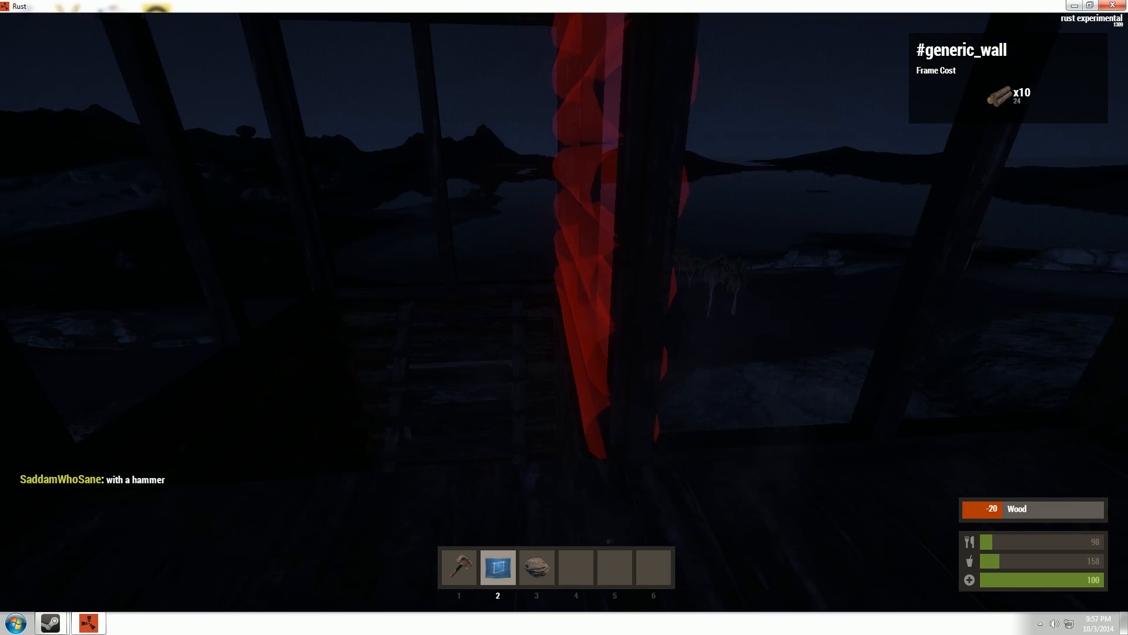
pyautogui.press('1')
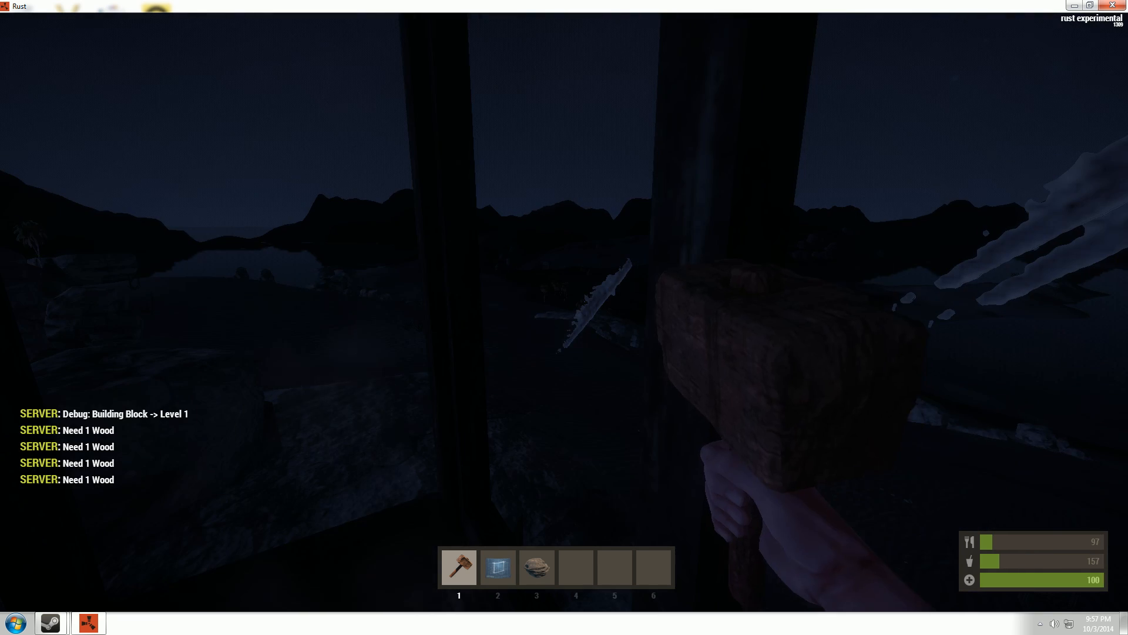
pyautogui.press('Tab')
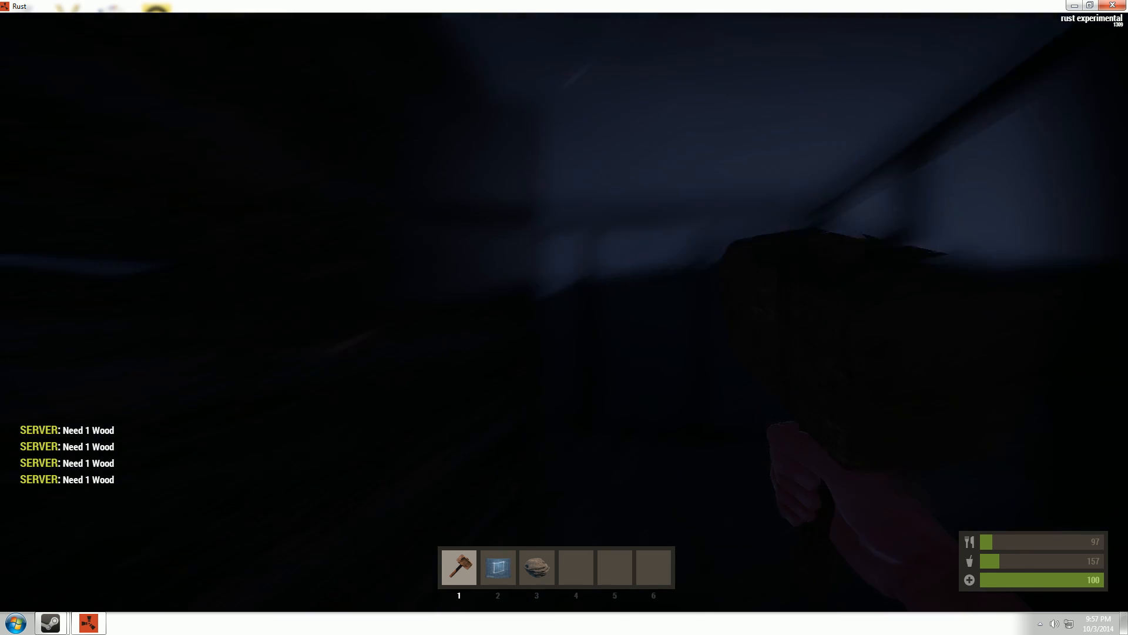
pyautogui.moveTo(565, 288)
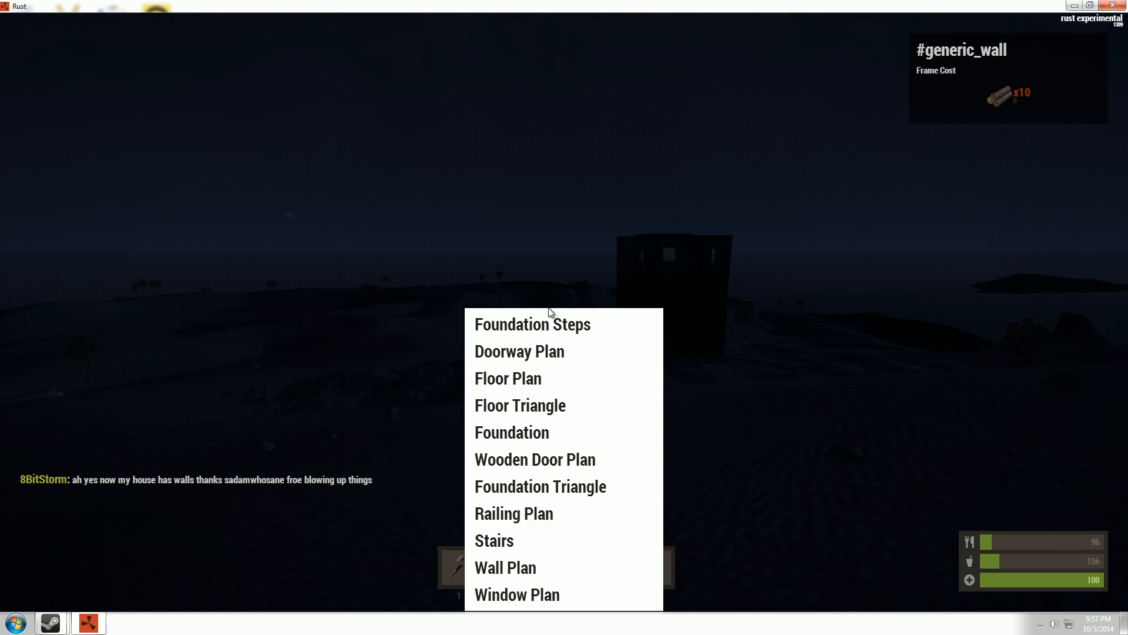
pyautogui.moveTo(507, 520)
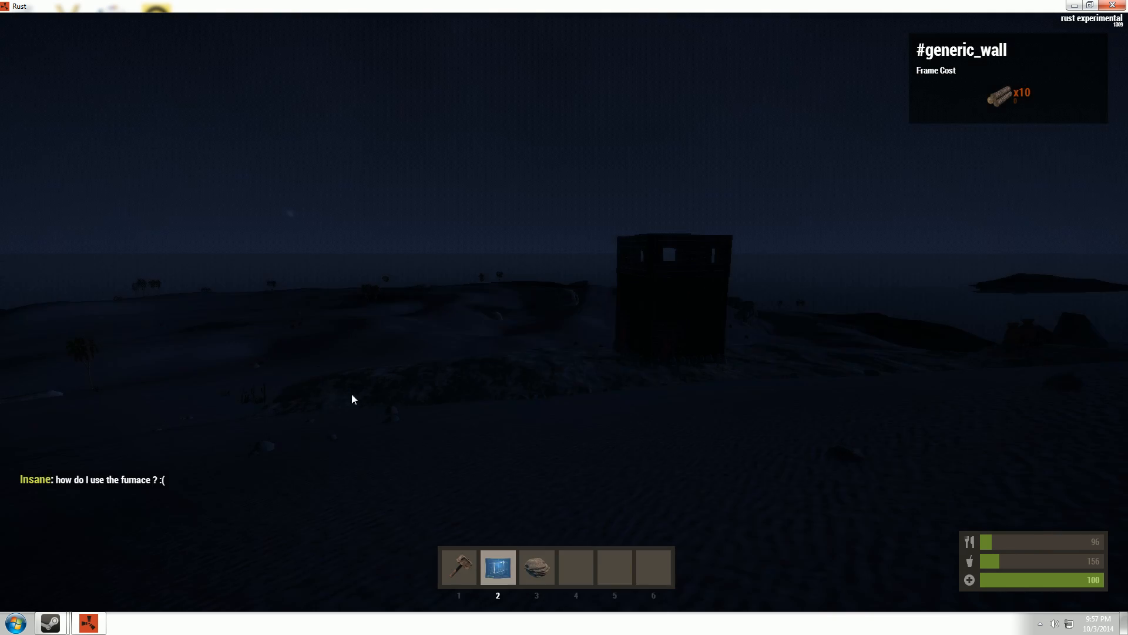
# Switch back to the hammer and walk uphill away from the finished log house
pyautogui.press('1')
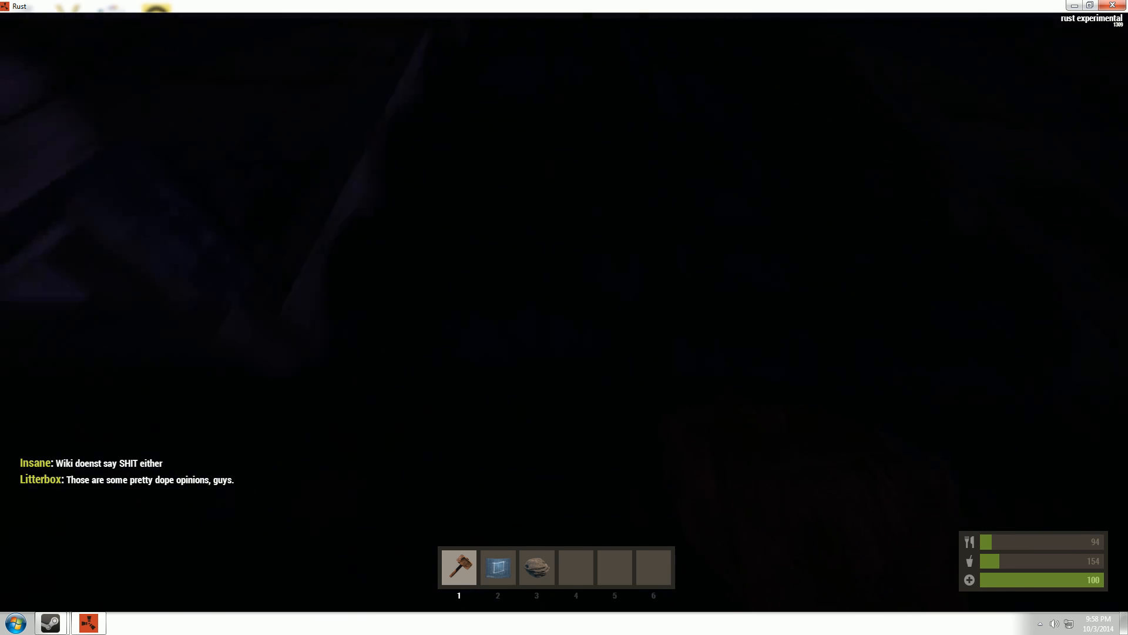
pyautogui.moveTo(564, 318)
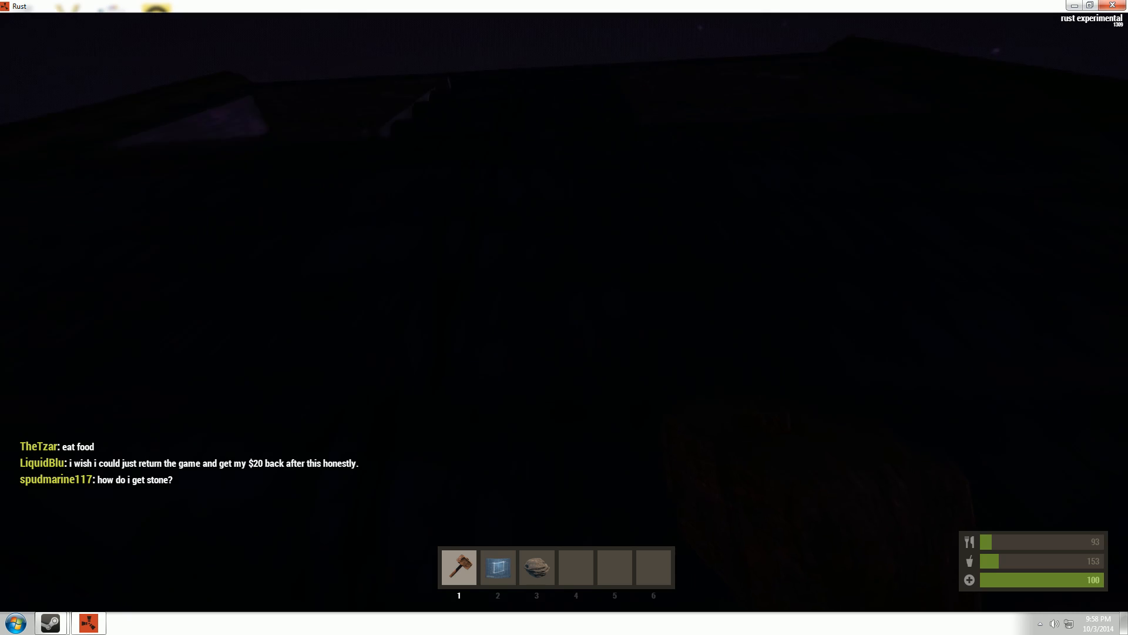
pyautogui.moveTo(564, 317)
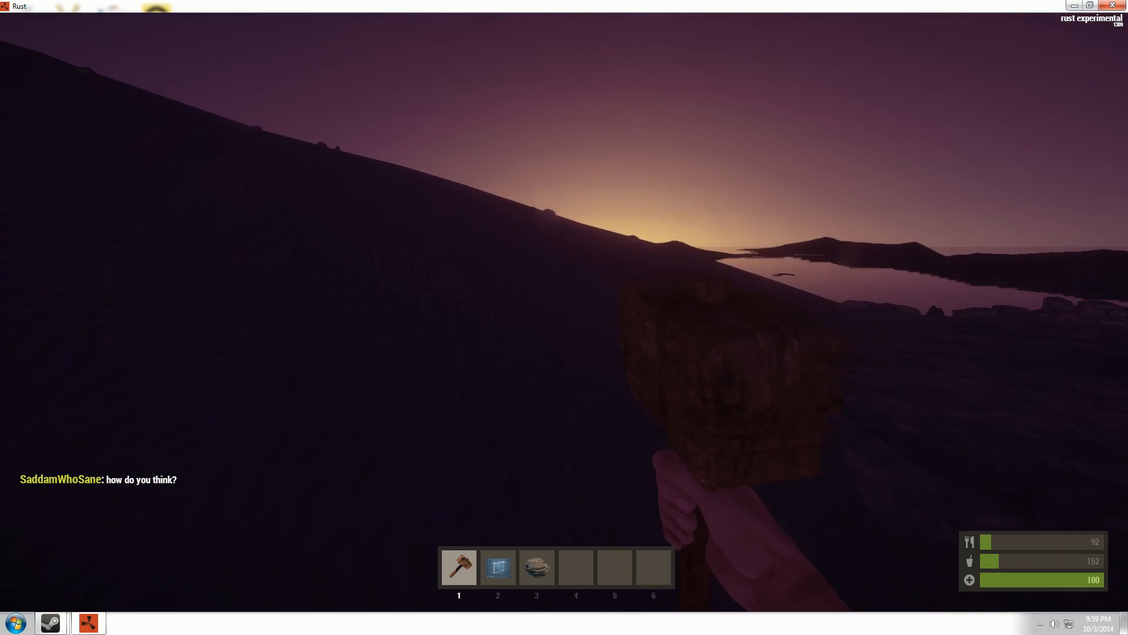
pyautogui.moveTo(564, 318)
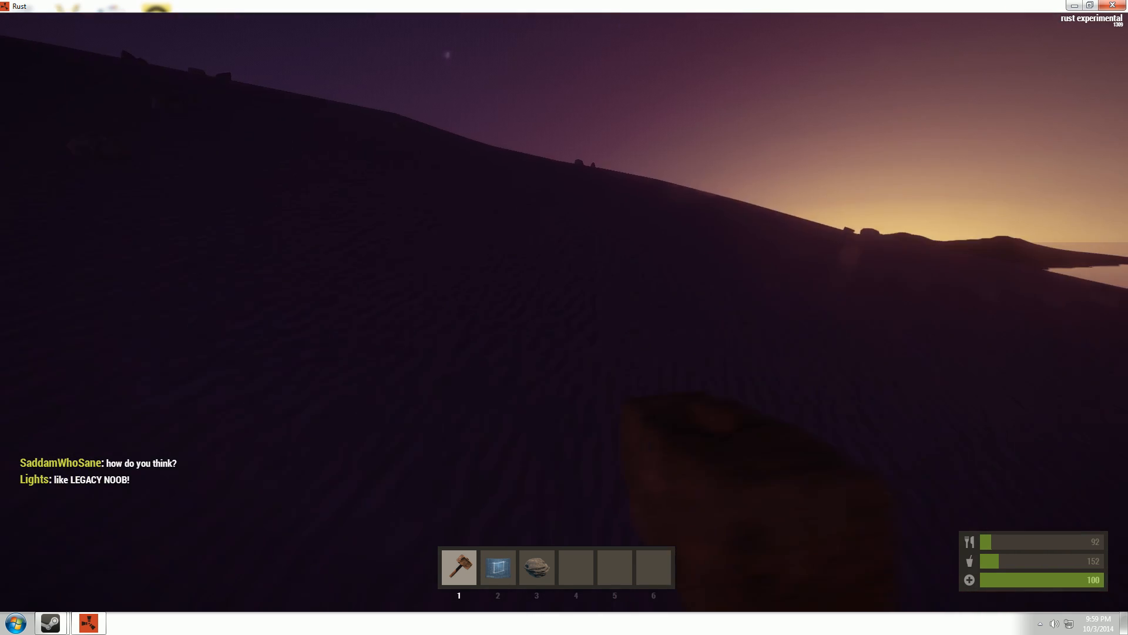